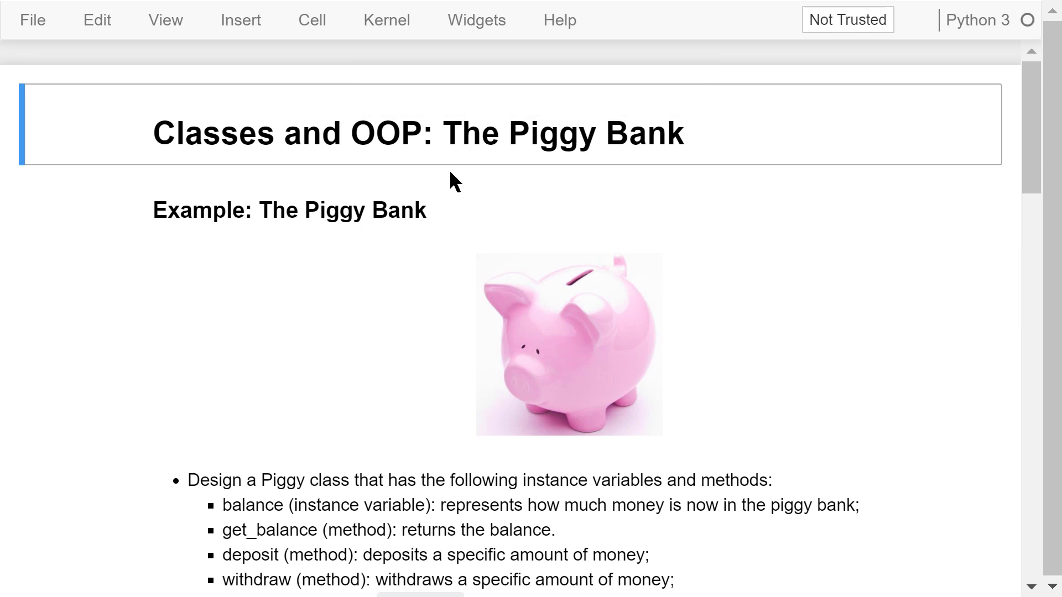
{"action": "mouse_move", "coordinate": [326, 174]}
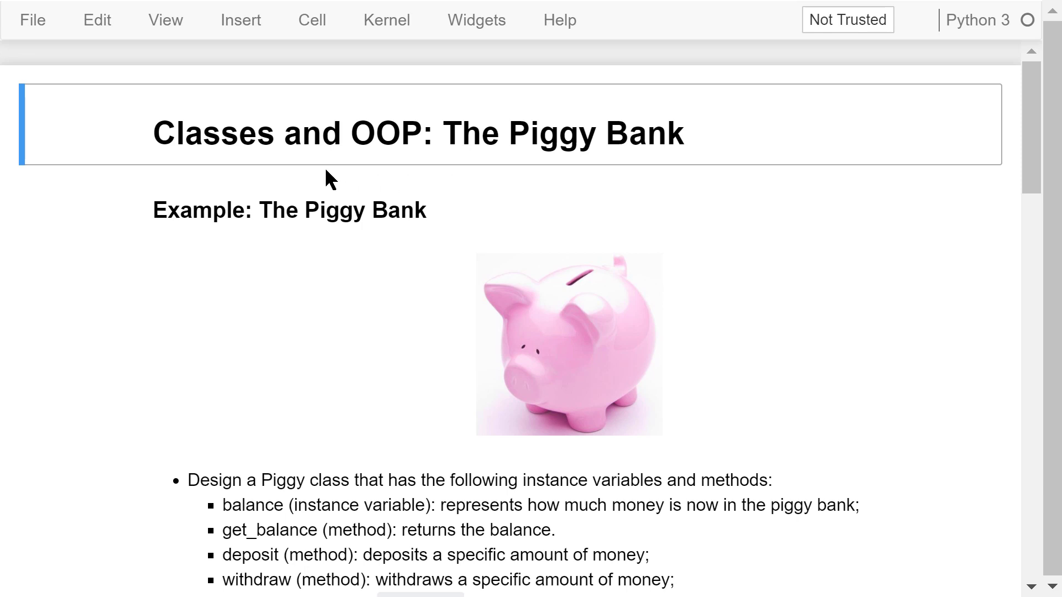
{"action": "mouse_move", "coordinate": [400, 173]}
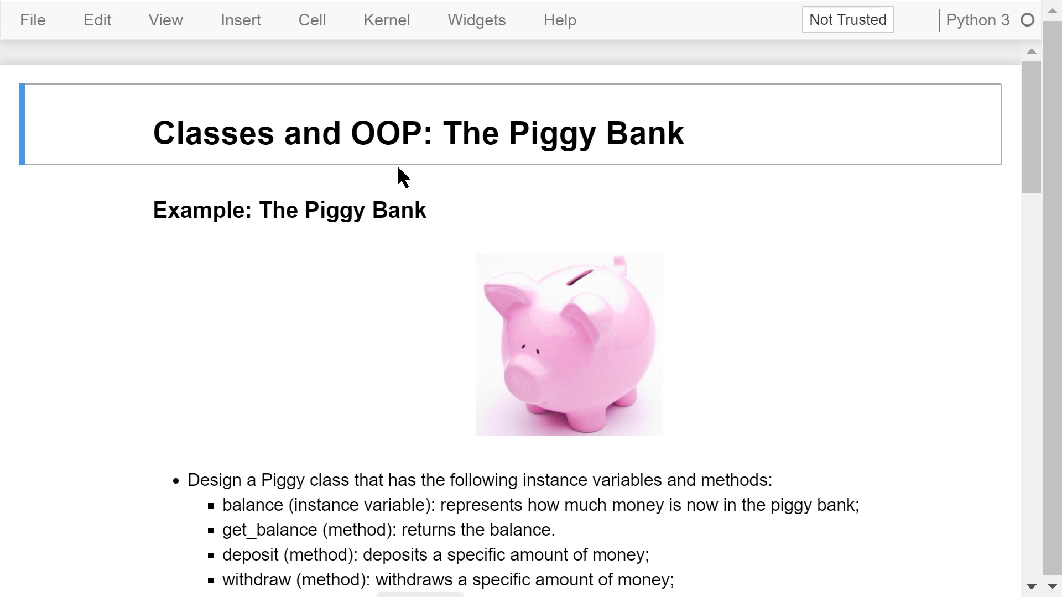
{"action": "mouse_move", "coordinate": [459, 172]}
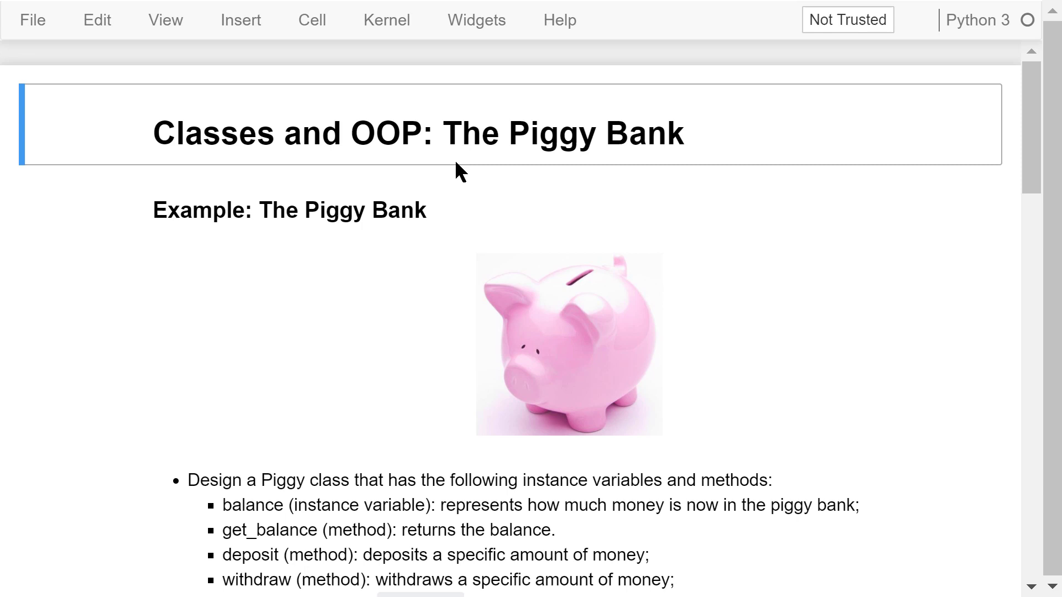
{"action": "mouse_move", "coordinate": [433, 212]}
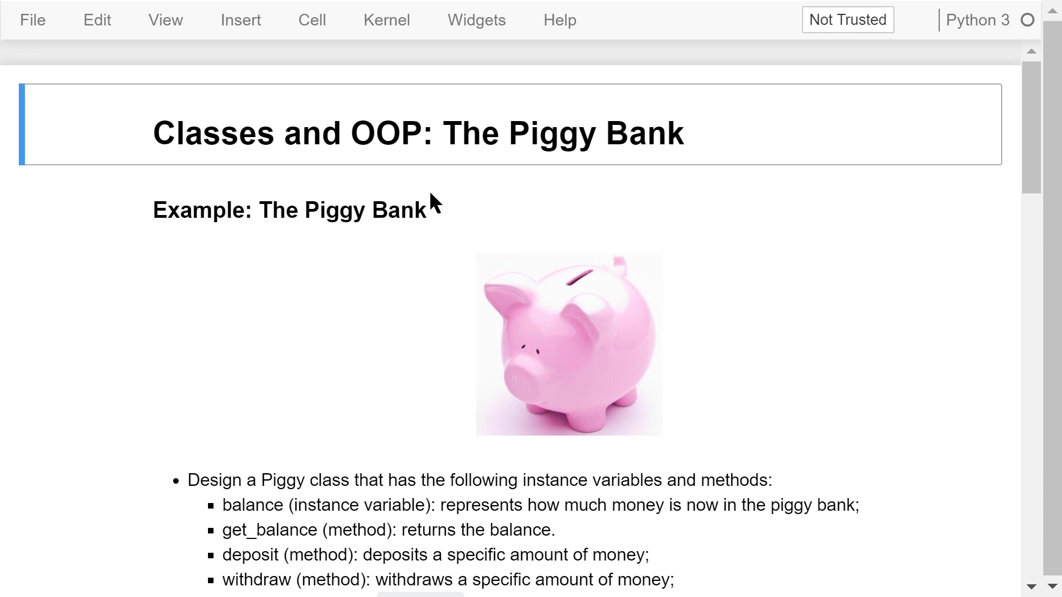
- Scroll down through the Piggy class description in the notebook
{"action": "scroll", "scroll_direction": "down", "scroll_amount": 3}
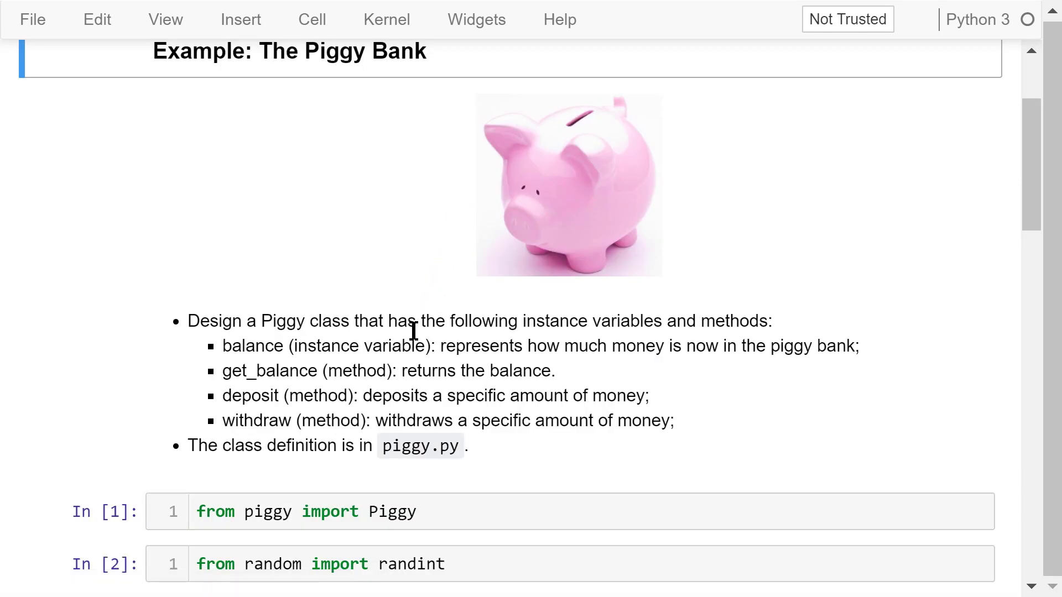
{"action": "mouse_move", "coordinate": [589, 326]}
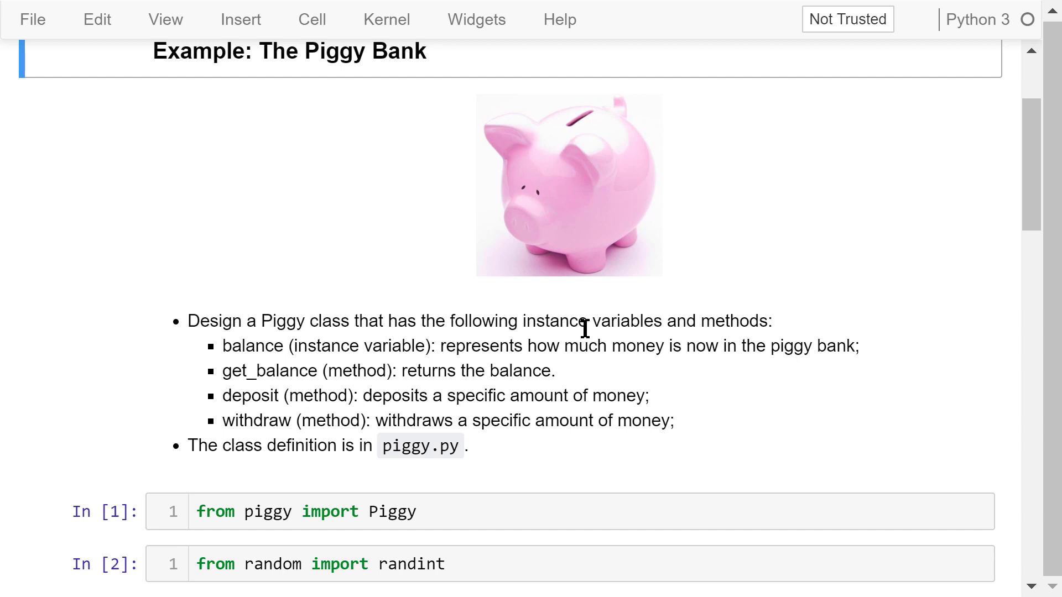
{"action": "mouse_move", "coordinate": [423, 370]}
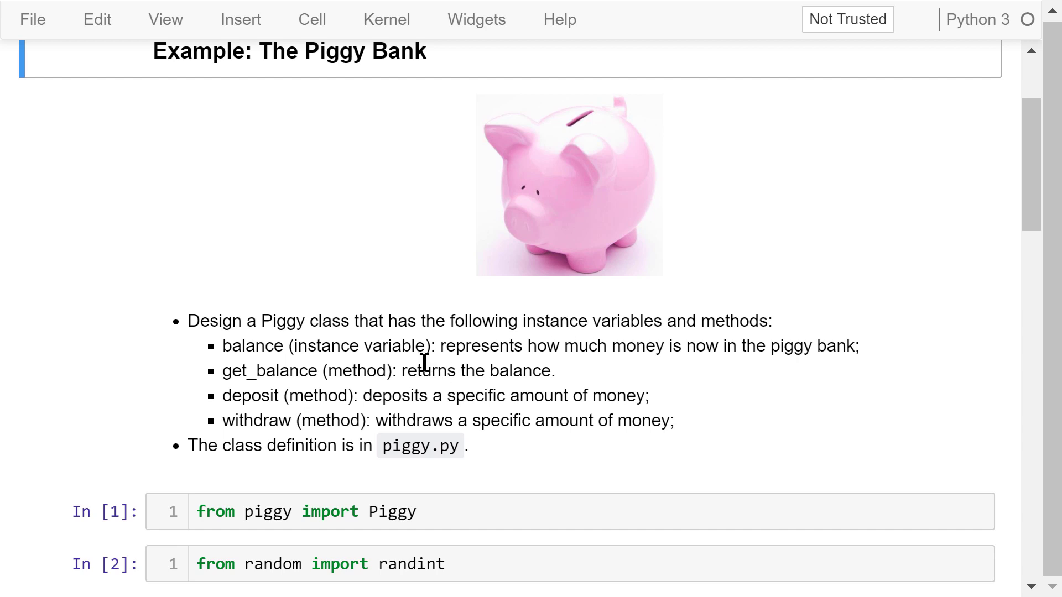
{"action": "mouse_move", "coordinate": [289, 346]}
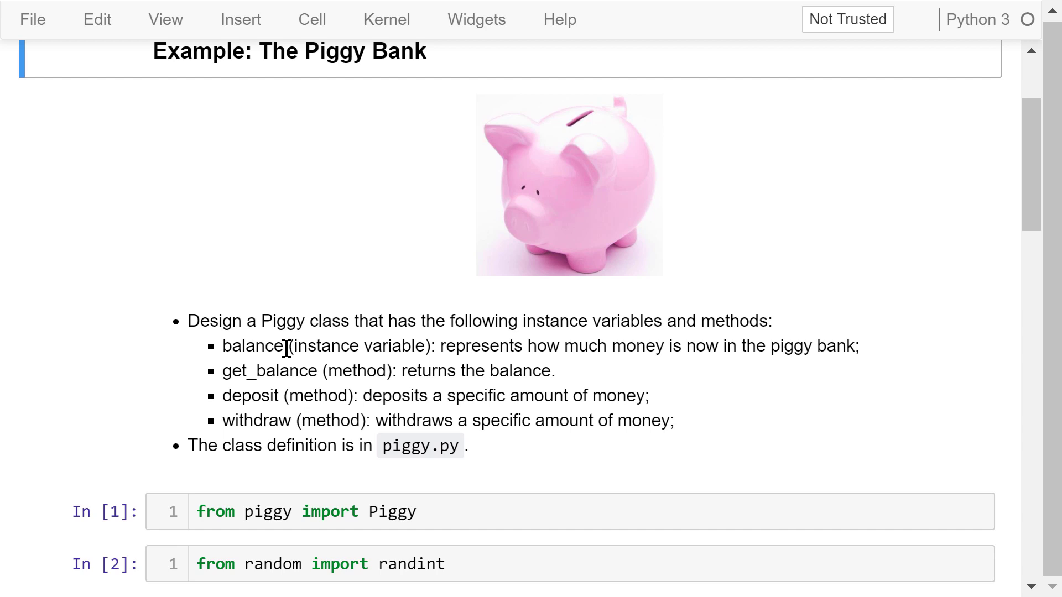
{"action": "mouse_move", "coordinate": [323, 371]}
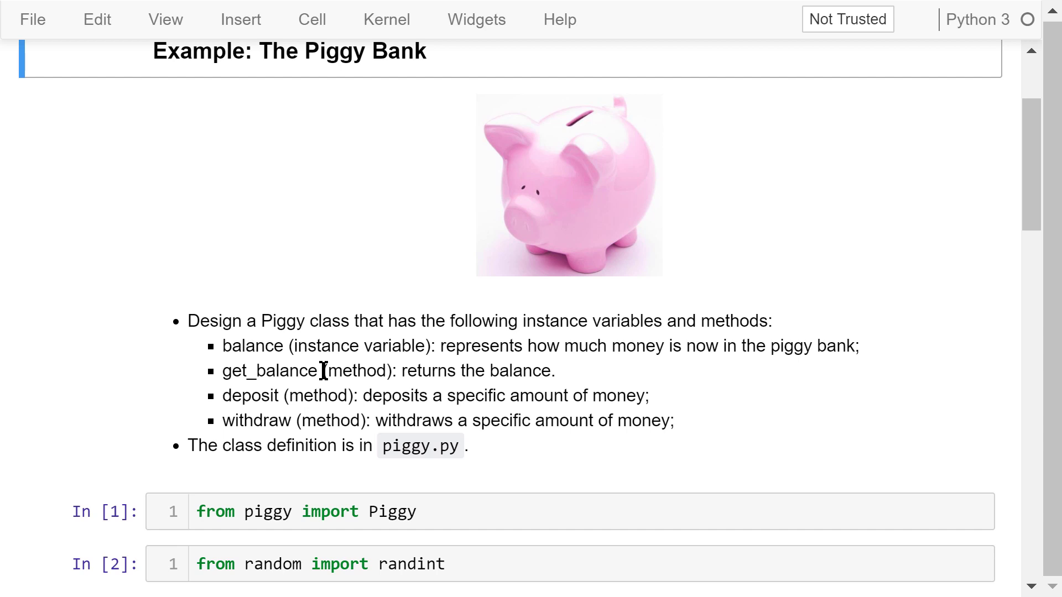
{"action": "mouse_move", "coordinate": [282, 396]}
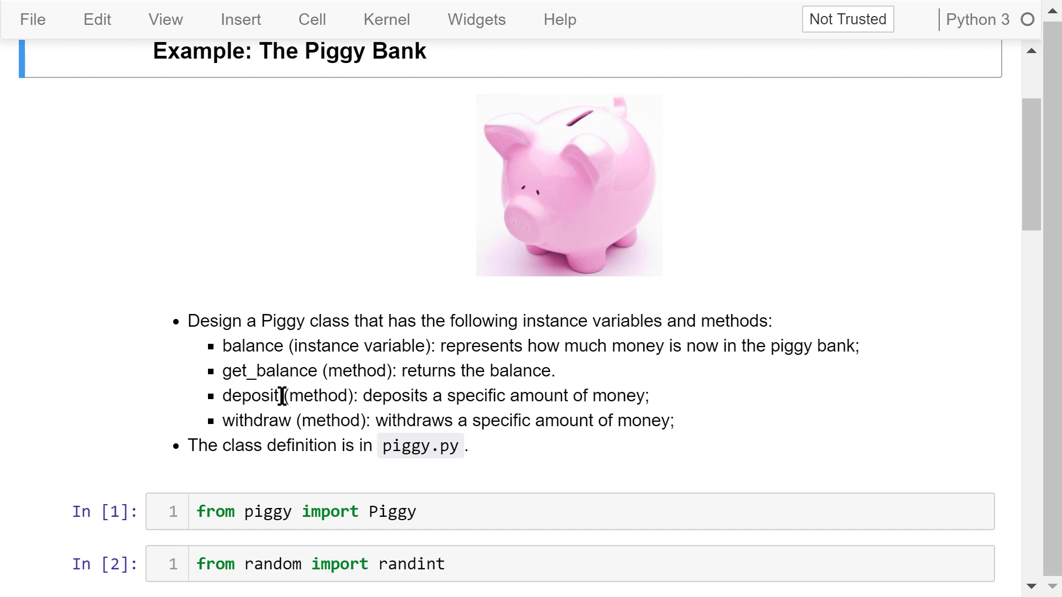
{"action": "mouse_move", "coordinate": [298, 420]}
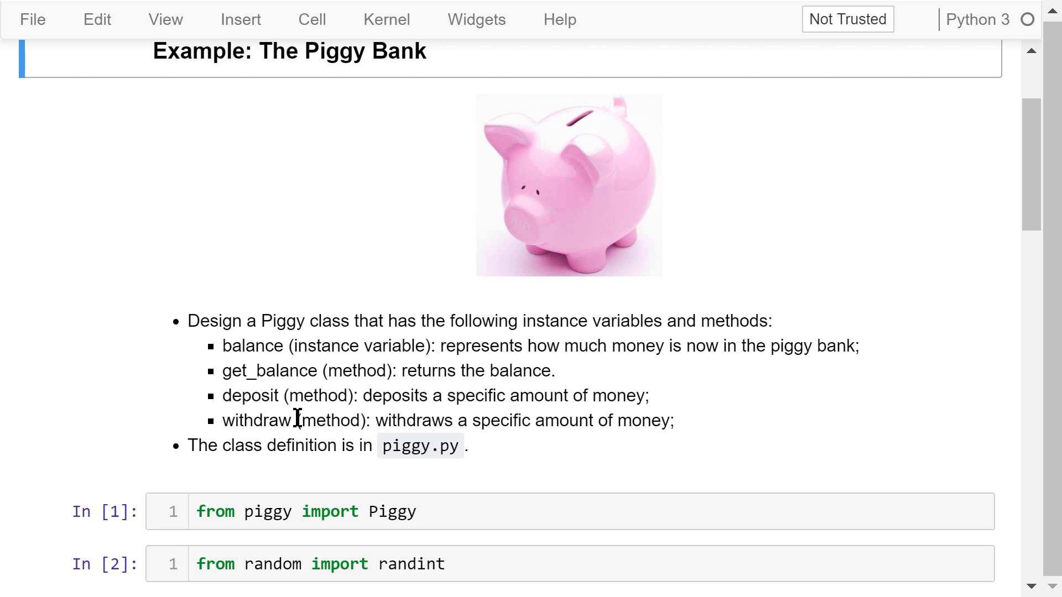
{"action": "mouse_move", "coordinate": [305, 420]}
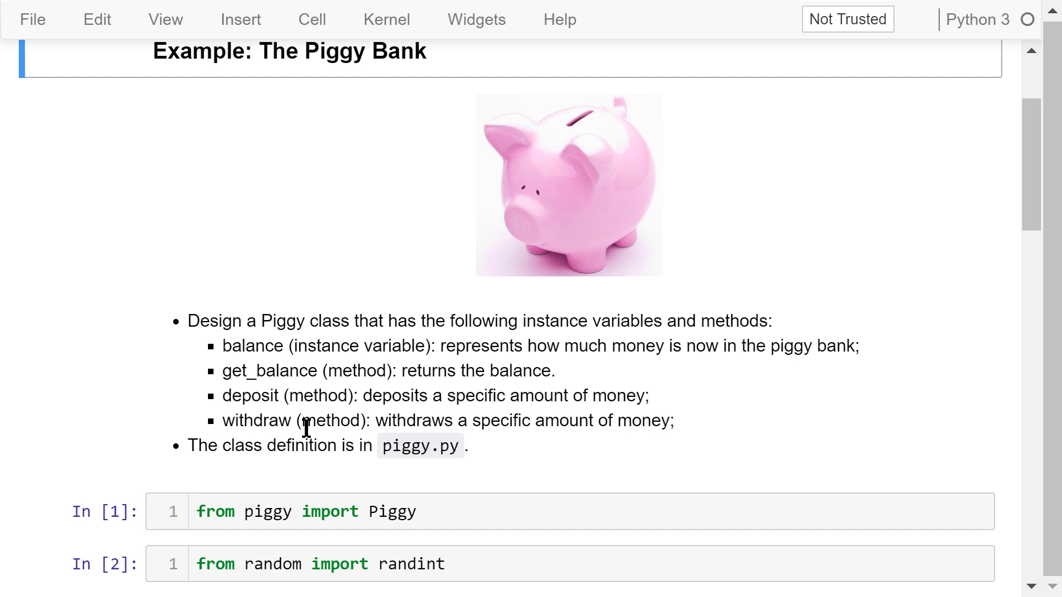
{"action": "mouse_move", "coordinate": [379, 478]}
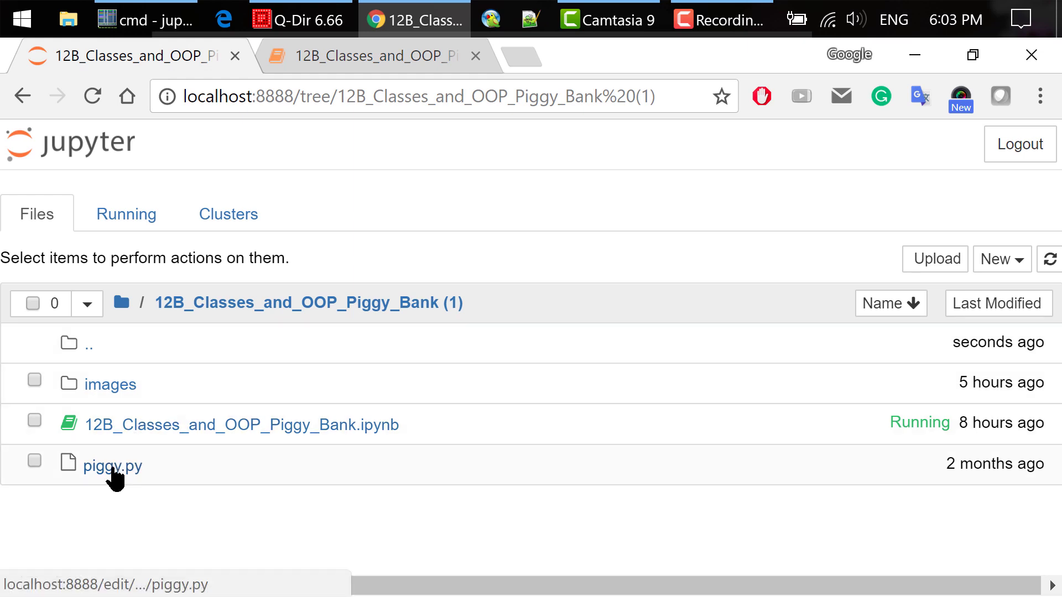
- Open piggy.py in the Jupyter text editor and view it full screen
{"action": "left_click", "coordinate": [113, 464]}
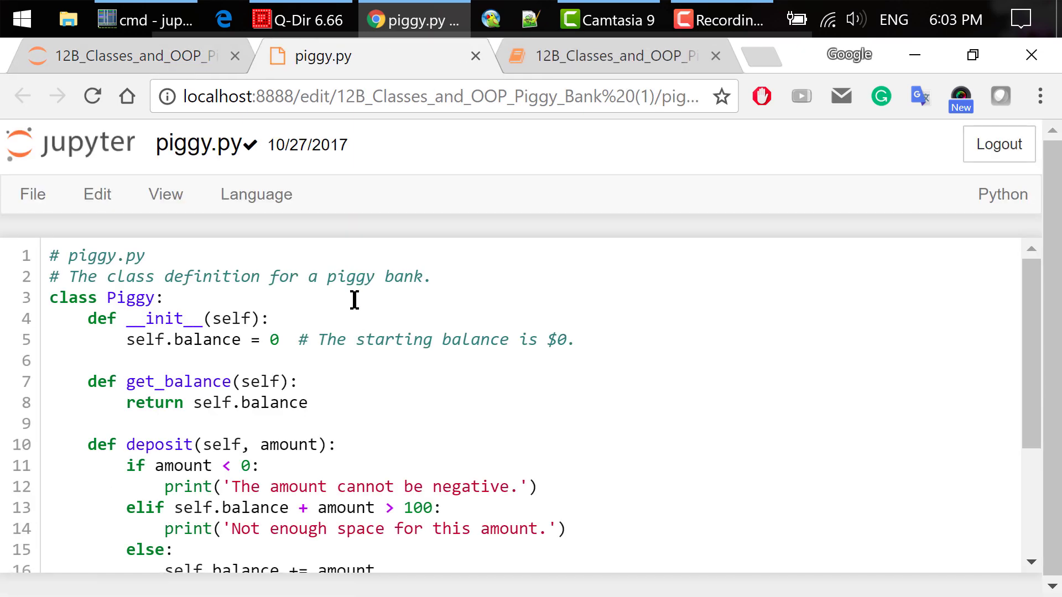
{"action": "key", "text": "F11"}
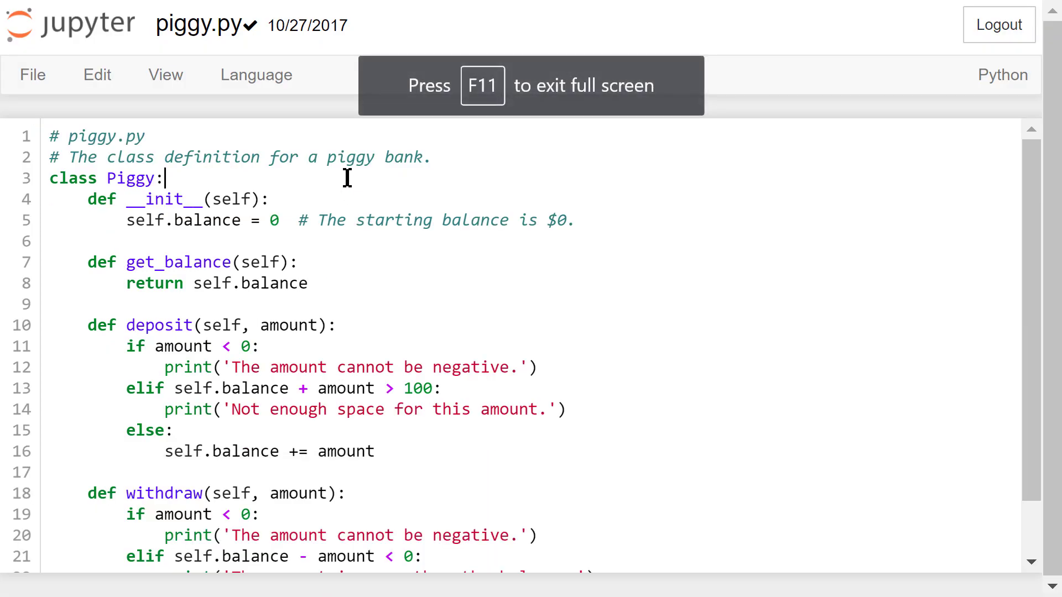
{"action": "mouse_move", "coordinate": [325, 193]}
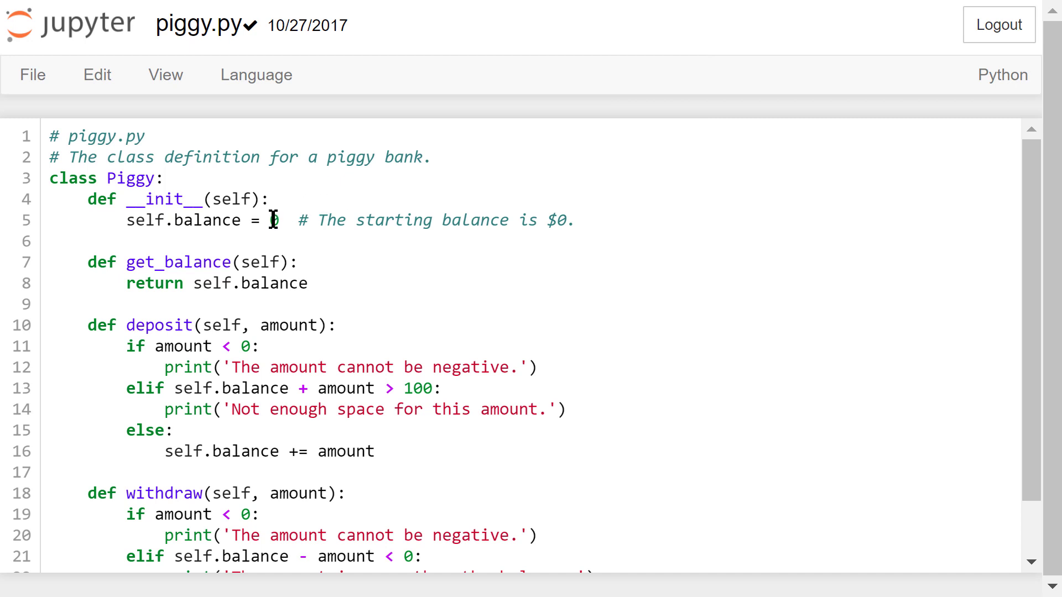
{"action": "mouse_move", "coordinate": [293, 224]}
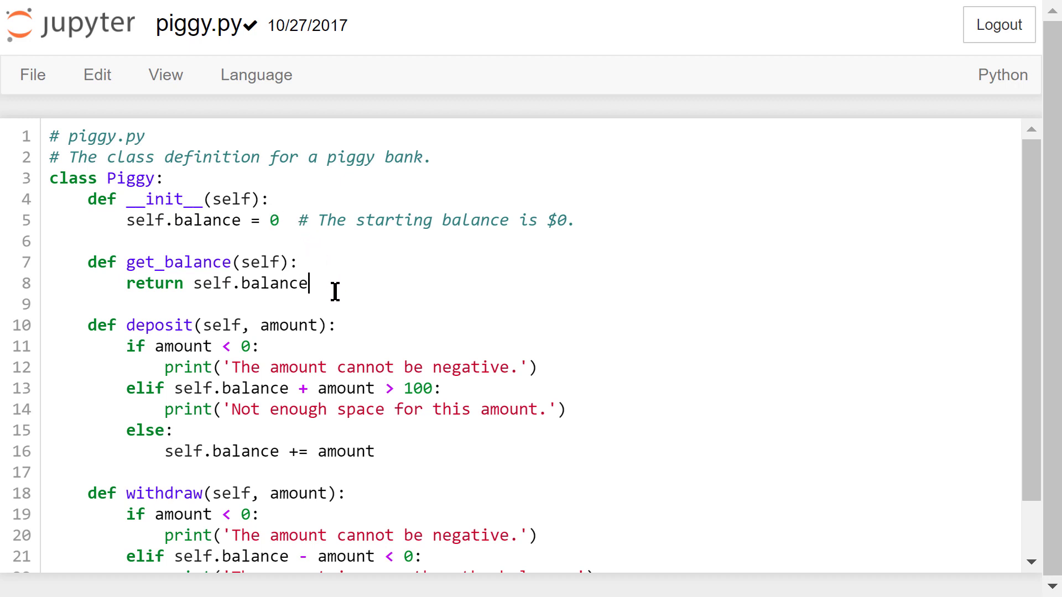
- Walk through the get_balance return statement and the deposit method in the Piggy class
{"action": "left_click", "coordinate": [350, 341]}
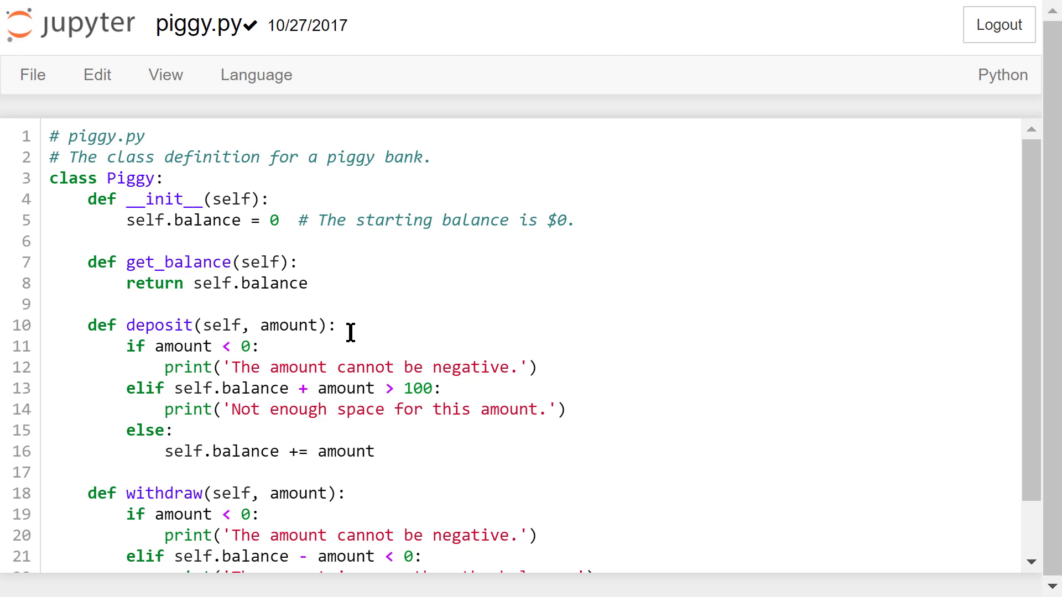
{"action": "mouse_move", "coordinate": [297, 347]}
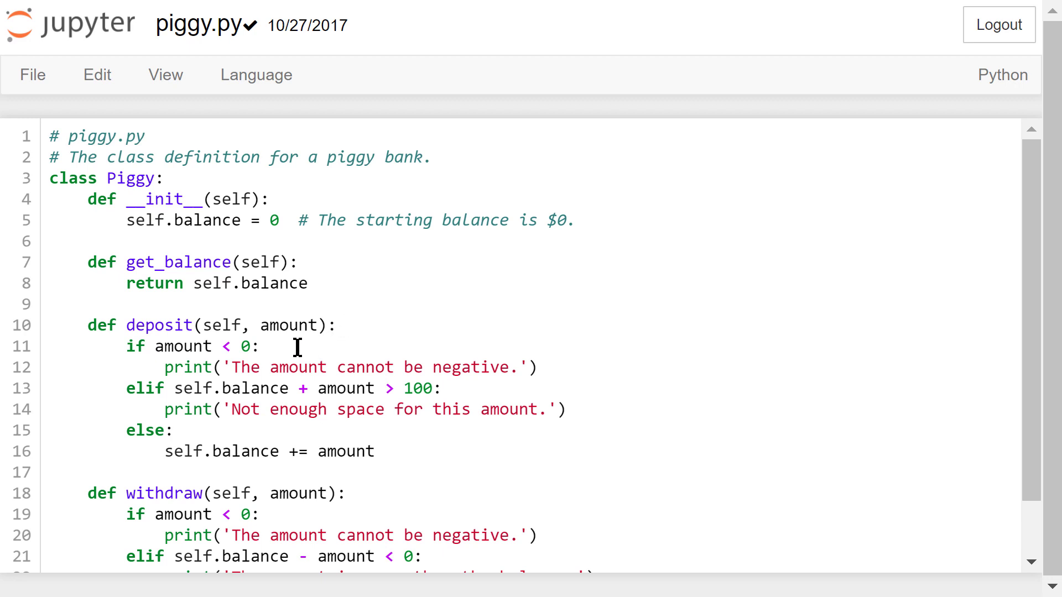
{"action": "mouse_move", "coordinate": [297, 325]}
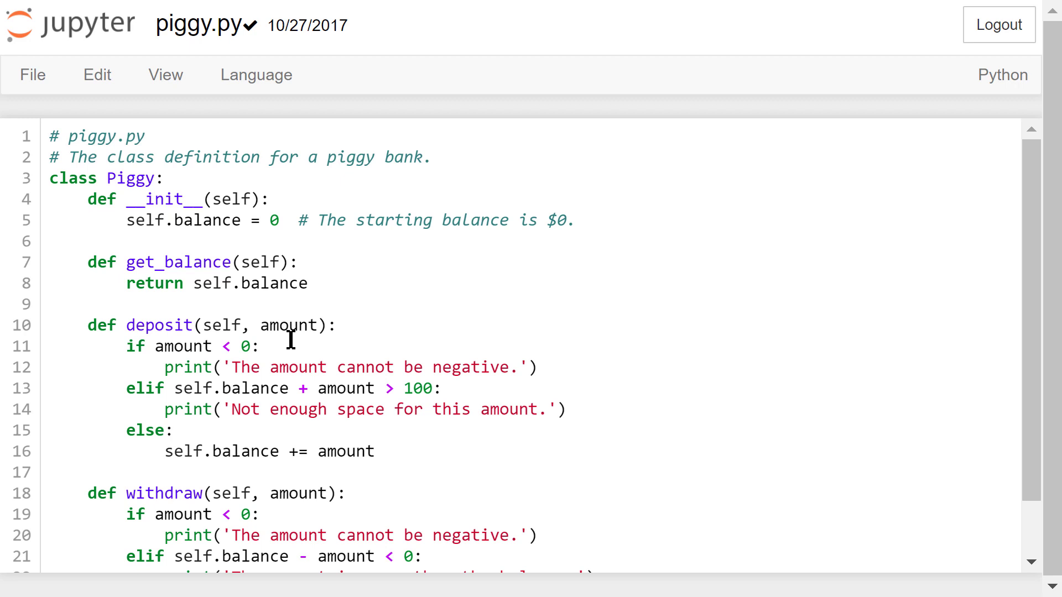
{"action": "left_click", "coordinate": [348, 326]}
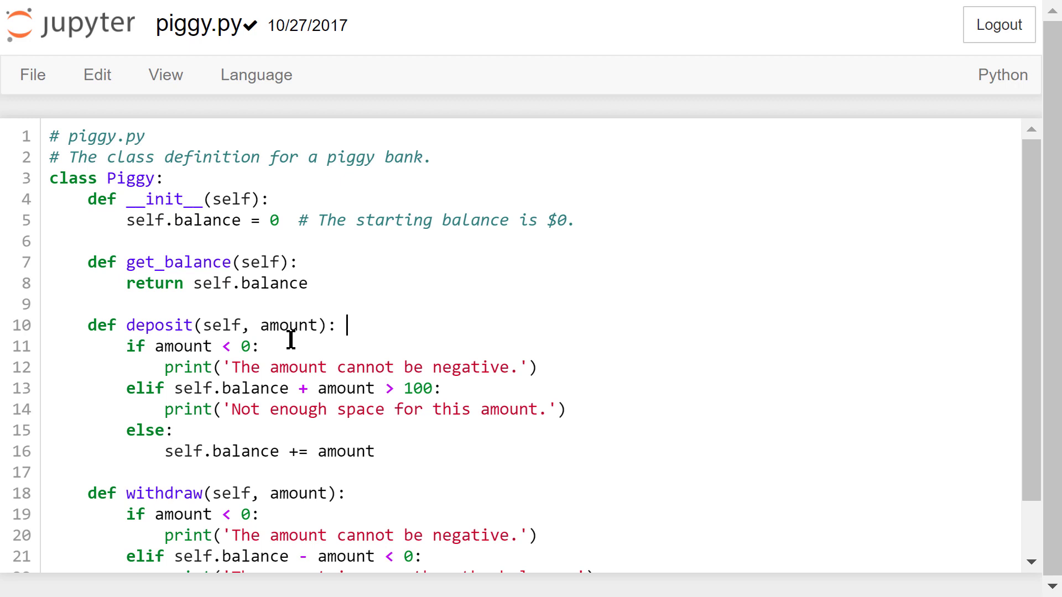
{"action": "left_click", "coordinate": [265, 346]}
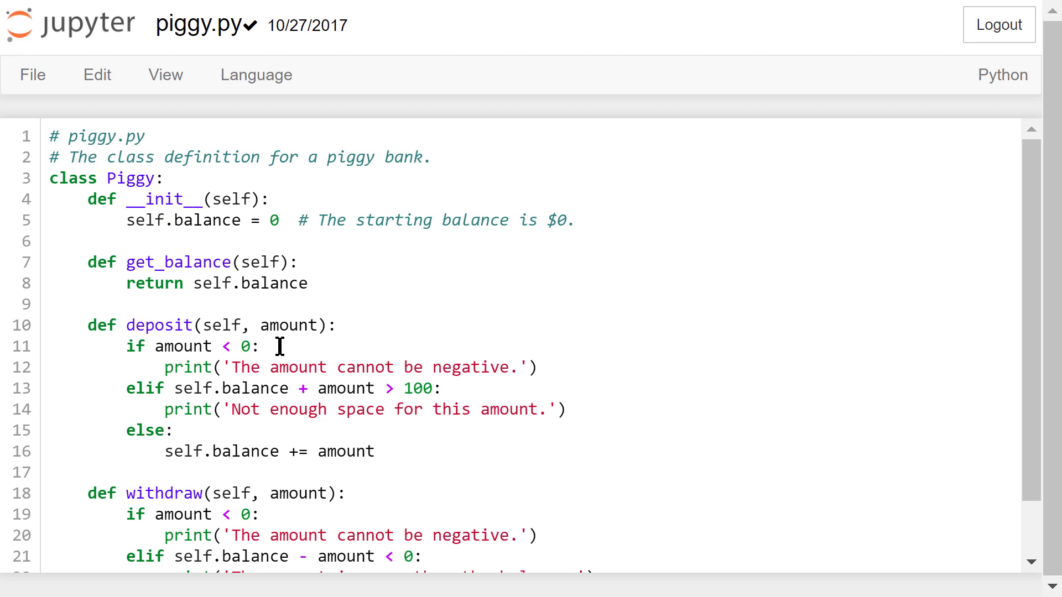
{"action": "mouse_move", "coordinate": [286, 346]}
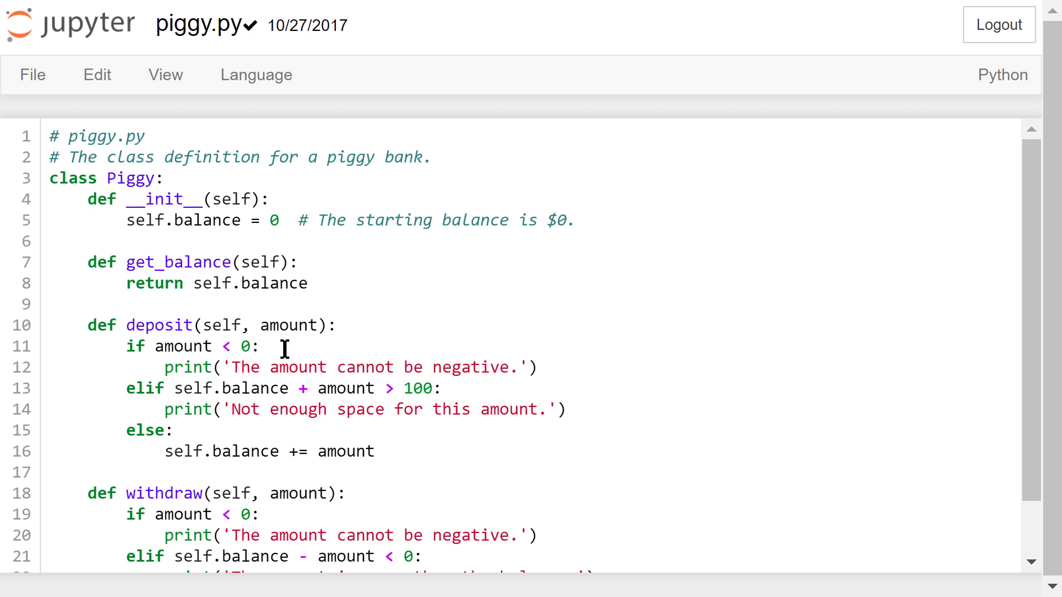
{"action": "mouse_move", "coordinate": [478, 387]}
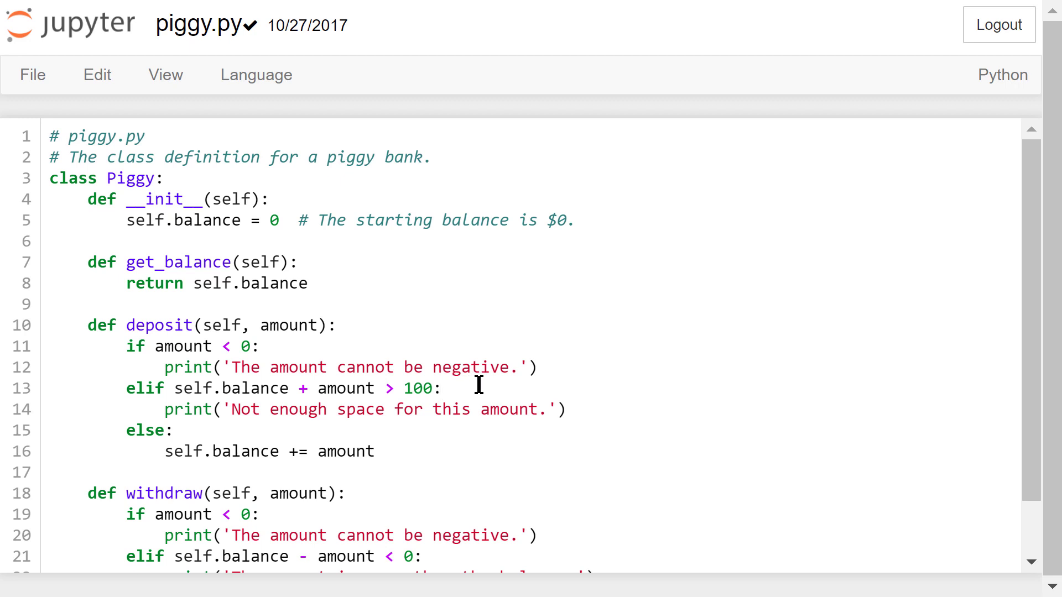
{"action": "mouse_move", "coordinate": [571, 410]}
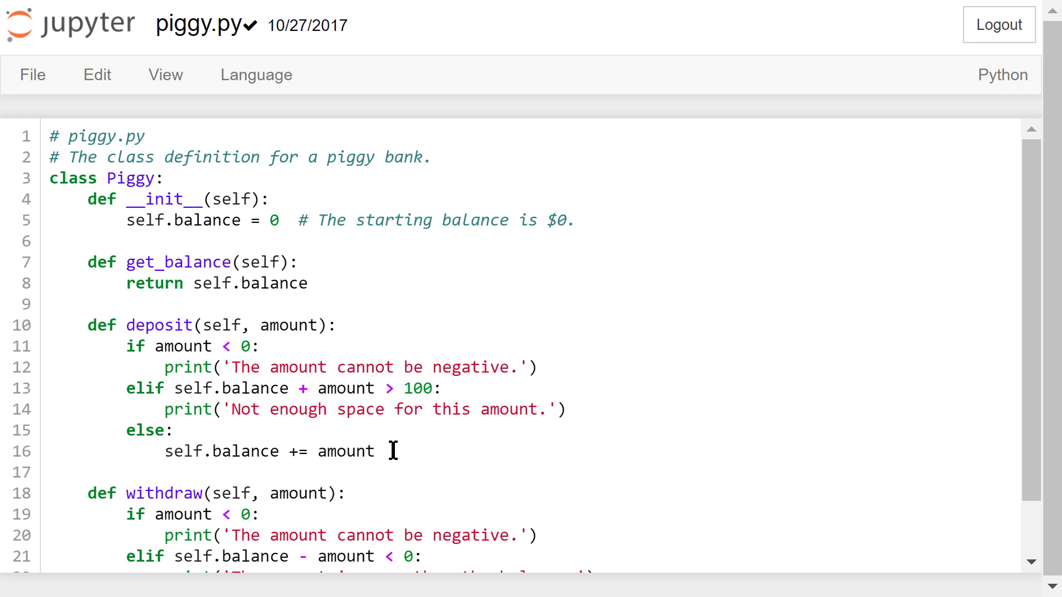
{"action": "scroll", "scroll_direction": "down", "scroll_amount": 3}
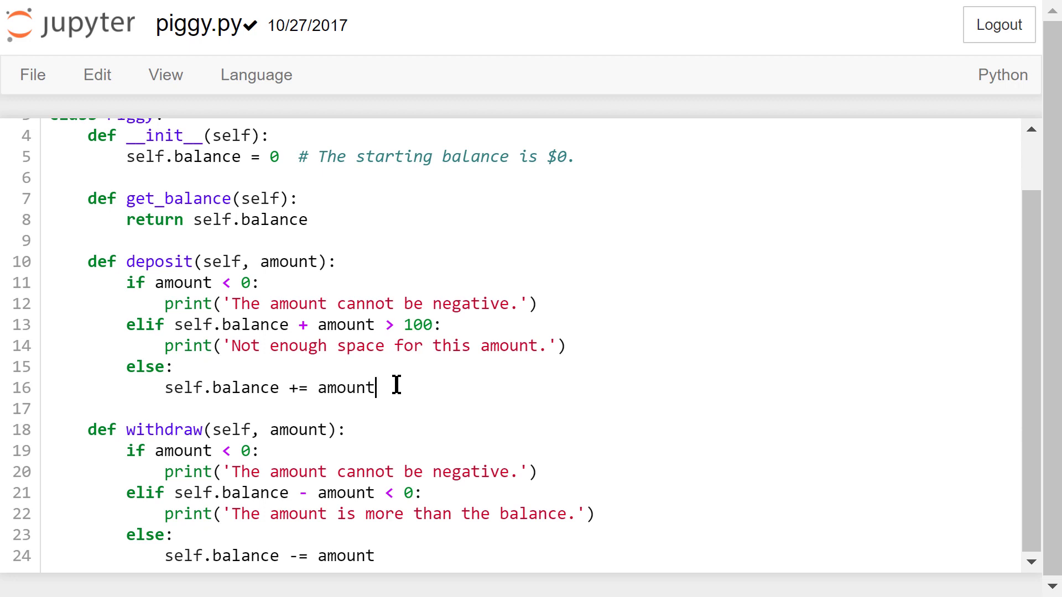
{"action": "left_click", "coordinate": [361, 430]}
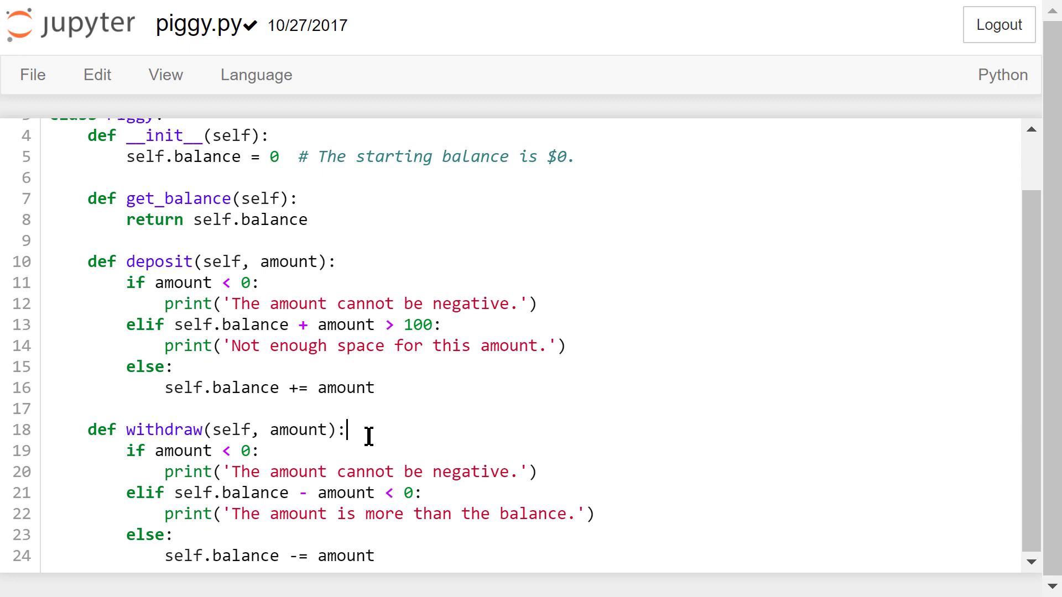
{"action": "left_click", "coordinate": [262, 451]}
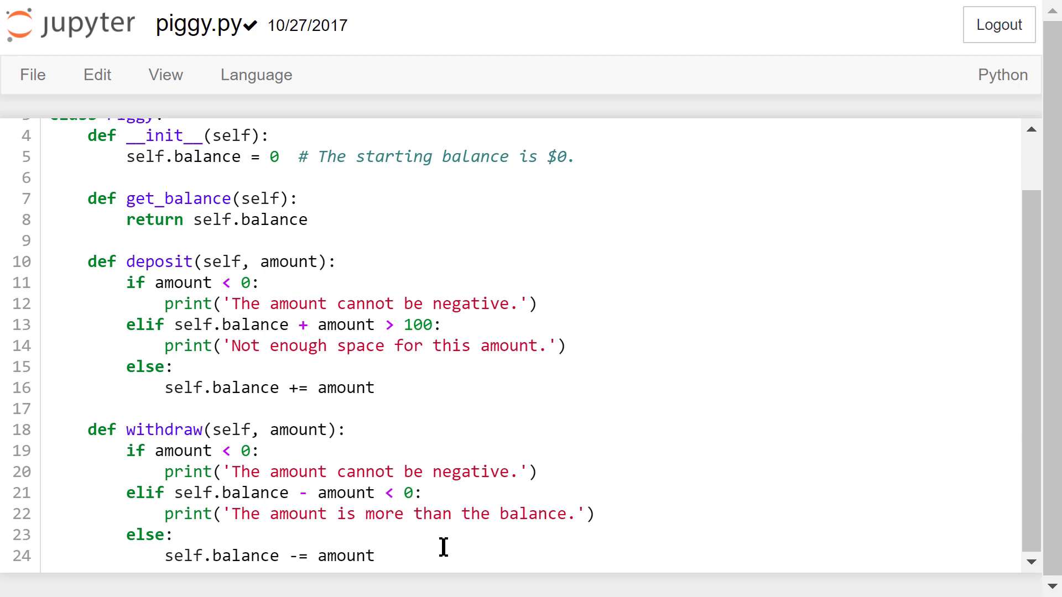
{"action": "left_click", "coordinate": [374, 555]}
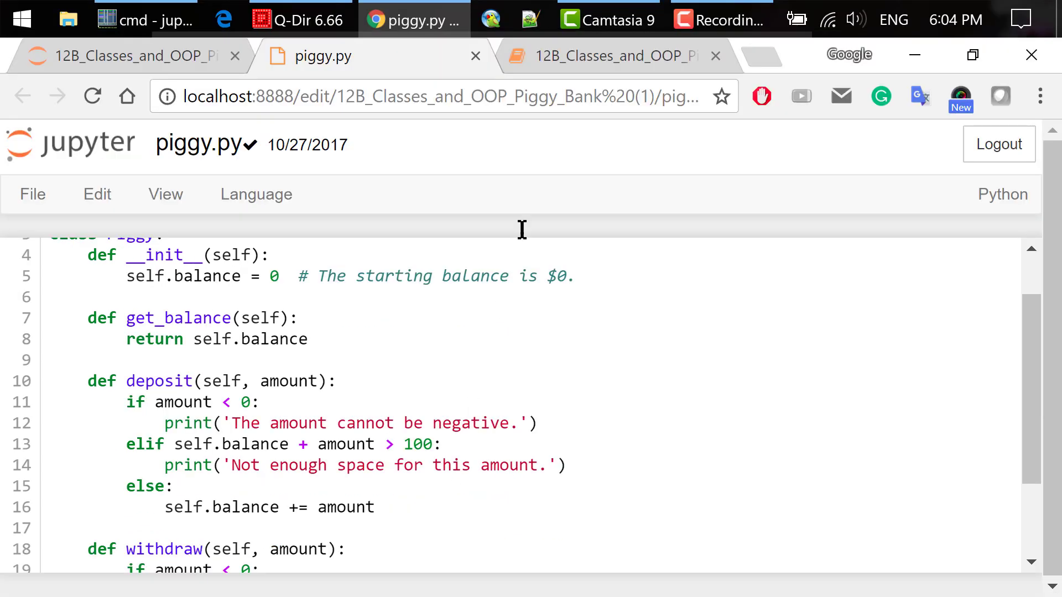
{"action": "left_click", "coordinate": [611, 55]}
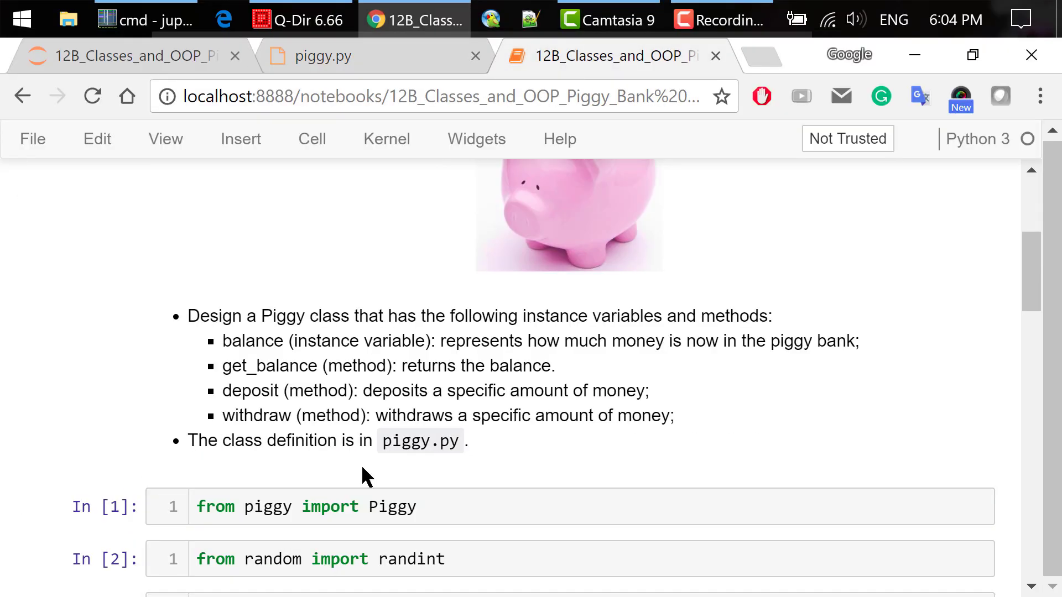
{"action": "key", "text": "F11"}
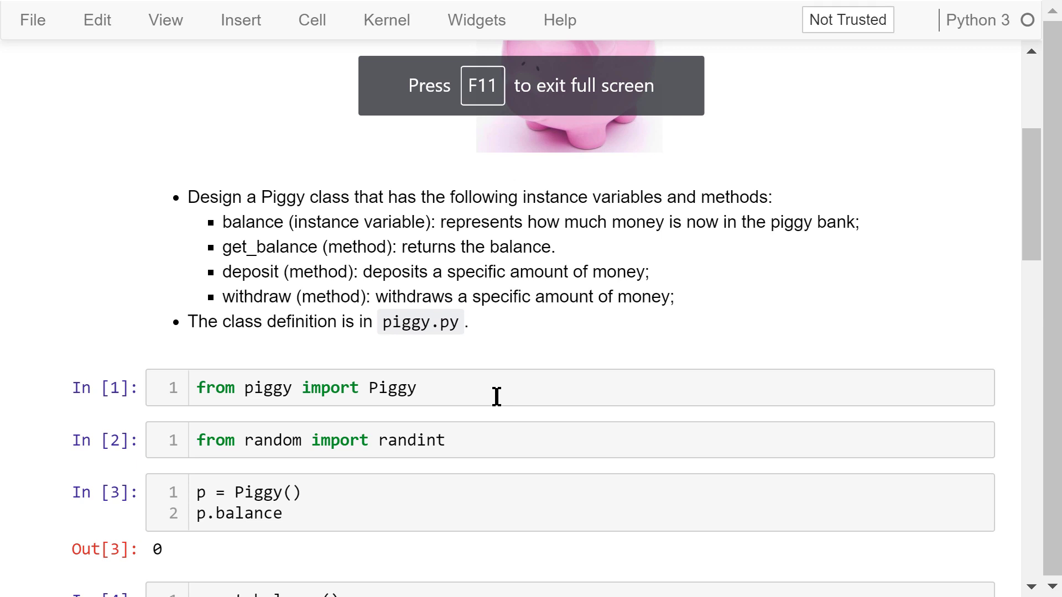
{"action": "left_click", "coordinate": [495, 397]}
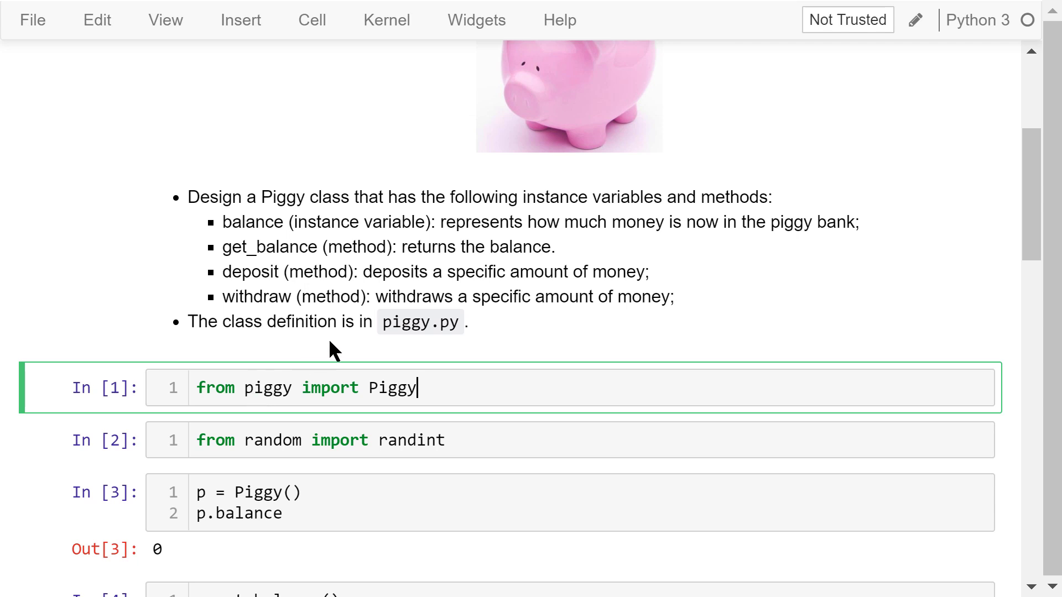
{"action": "mouse_move", "coordinate": [410, 351]}
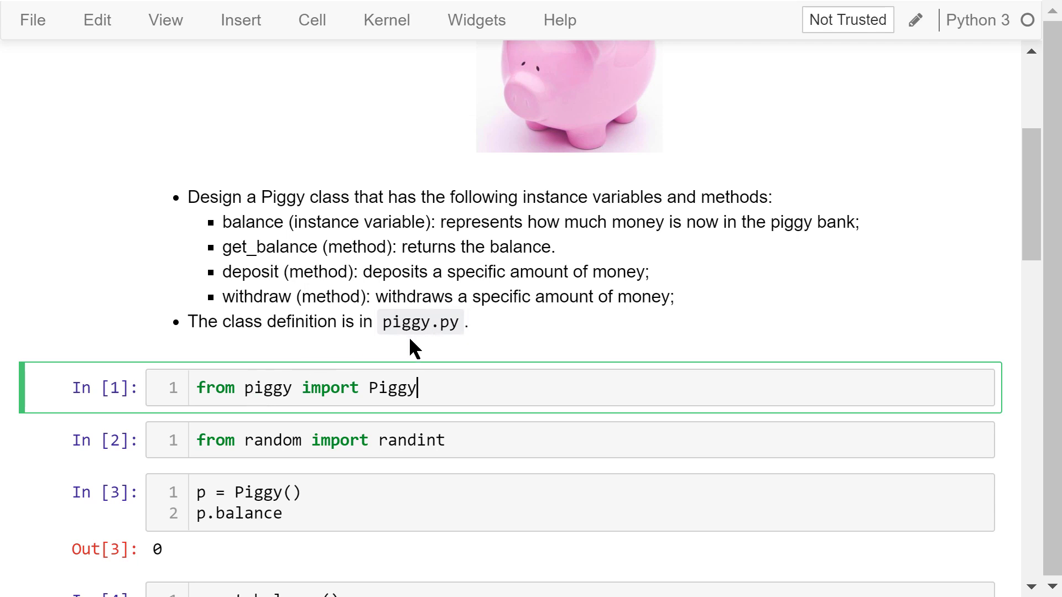
{"action": "mouse_move", "coordinate": [290, 388]}
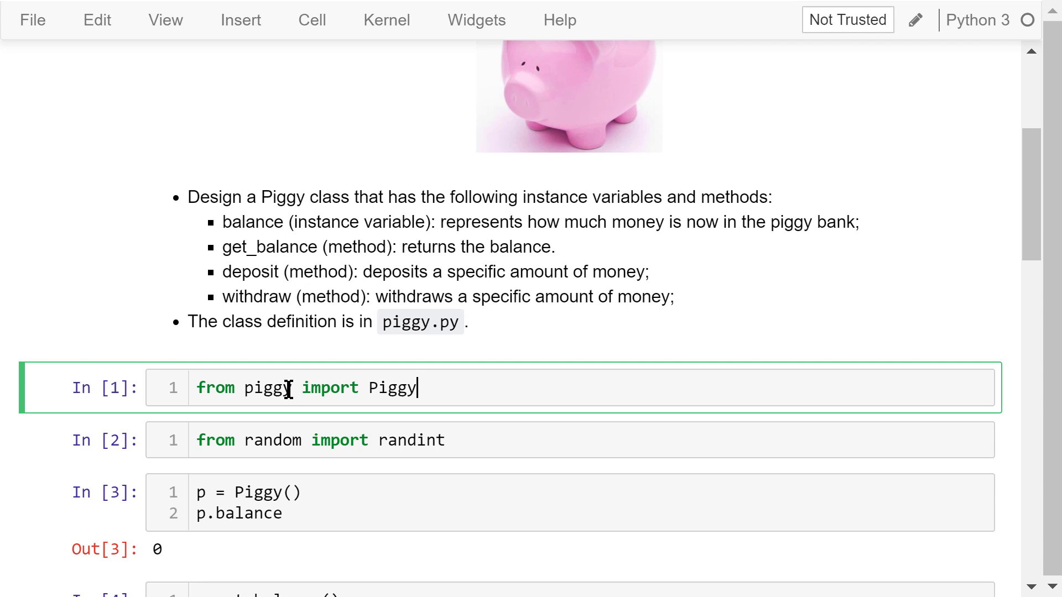
{"action": "left_click", "coordinate": [484, 441]}
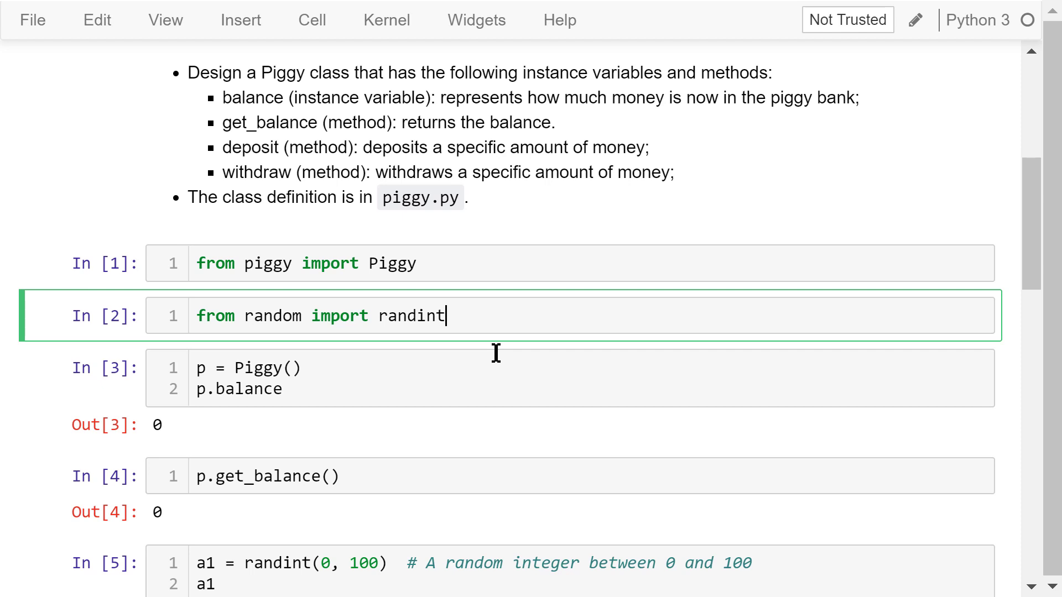
{"action": "mouse_move", "coordinate": [465, 362]}
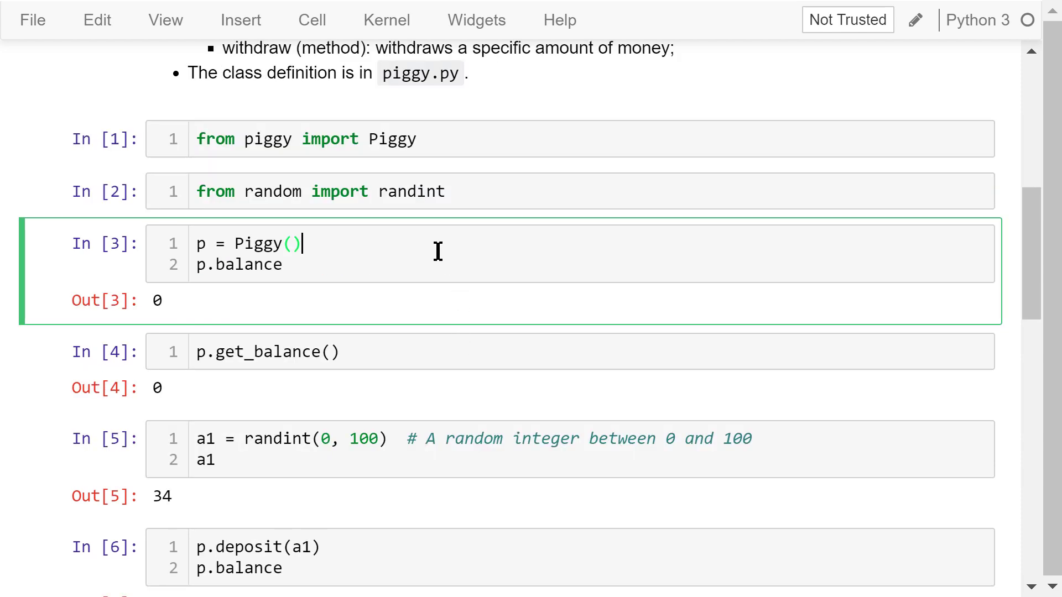
{"action": "mouse_move", "coordinate": [363, 265]}
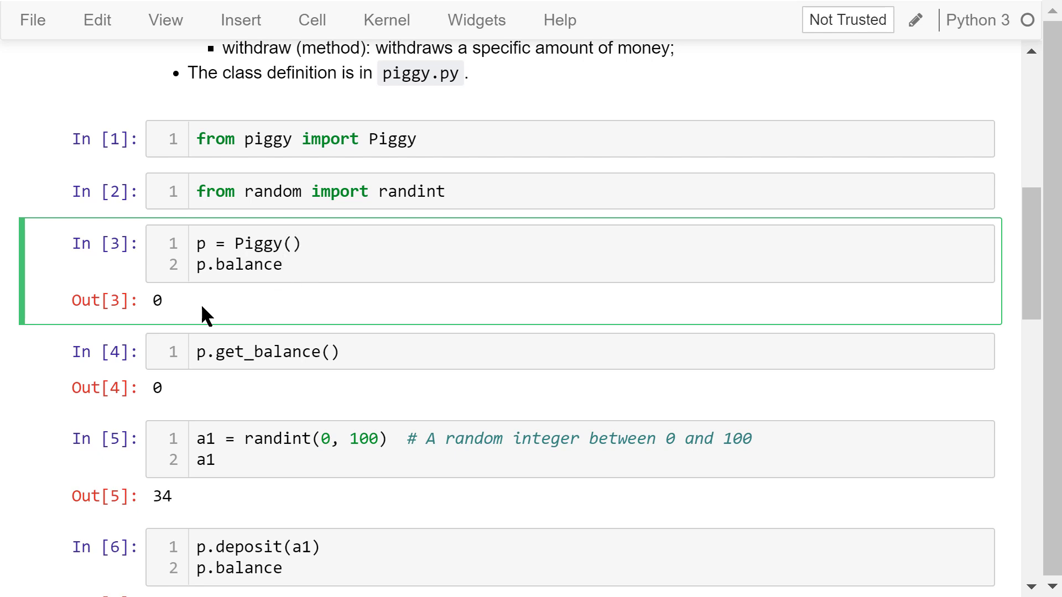
{"action": "mouse_move", "coordinate": [217, 332]}
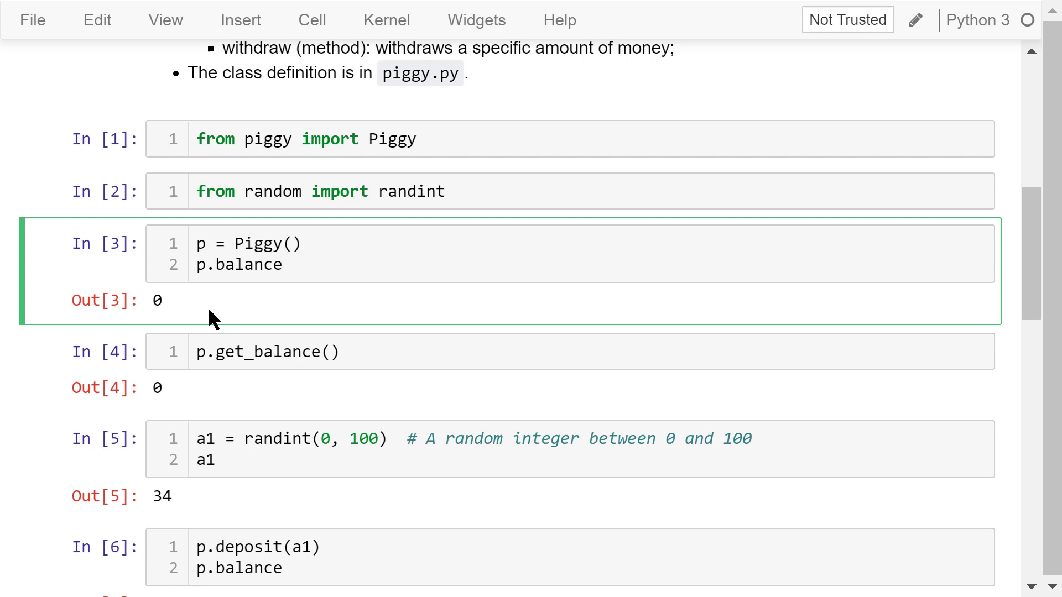
{"action": "left_click", "coordinate": [284, 353]}
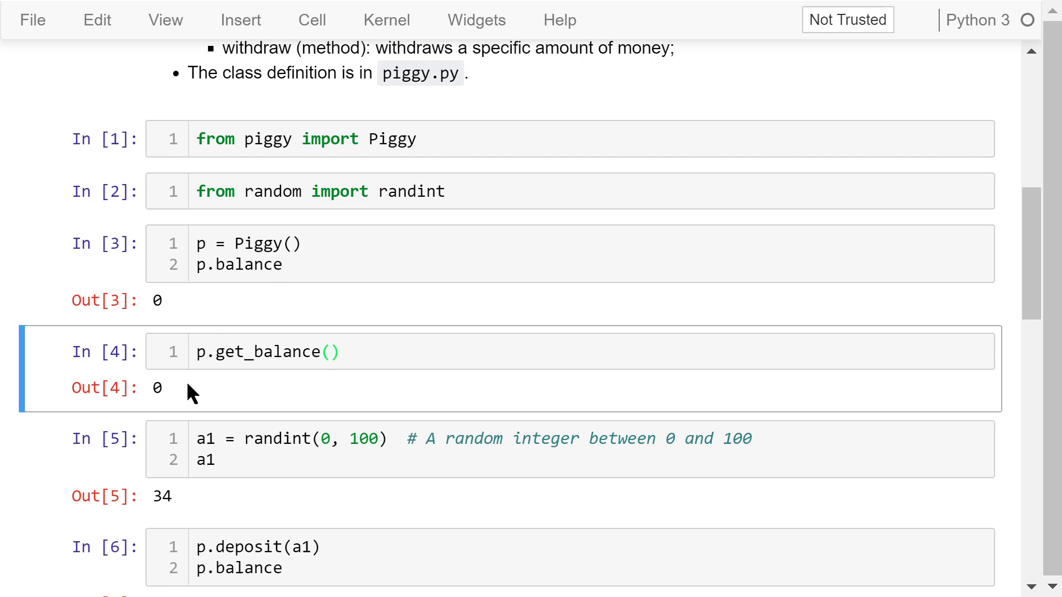
{"action": "mouse_move", "coordinate": [213, 393]}
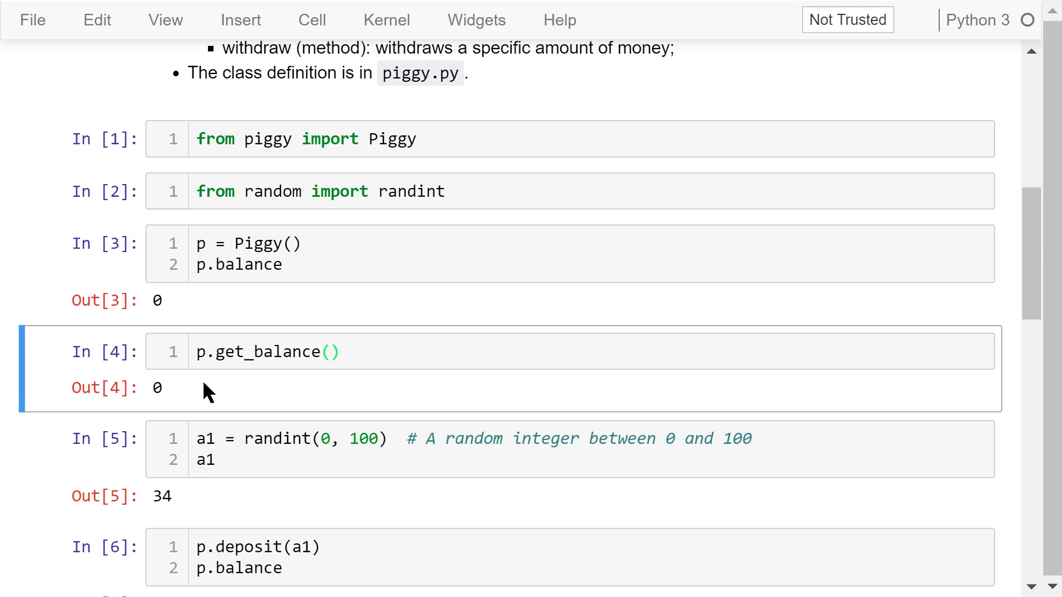
{"action": "scroll", "scroll_direction": "down", "scroll_amount": 3}
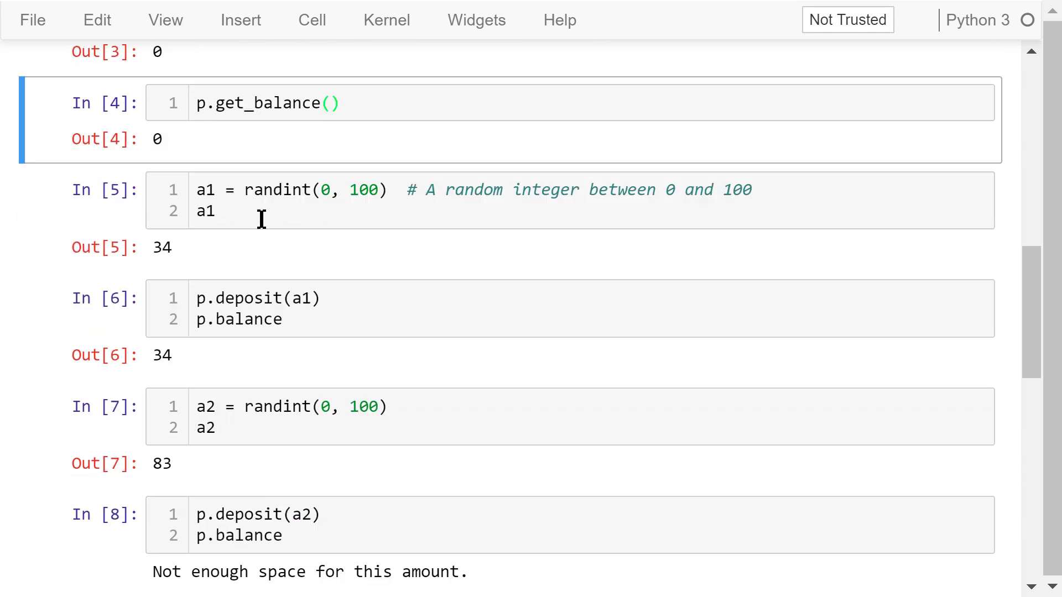
{"action": "left_click", "coordinate": [392, 190]}
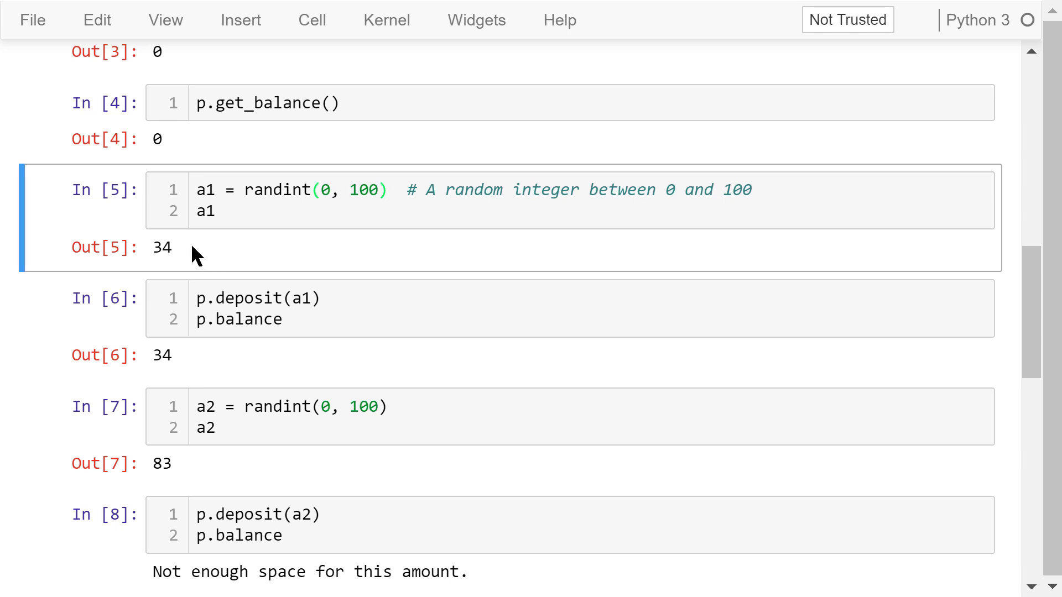
{"action": "mouse_move", "coordinate": [224, 260]}
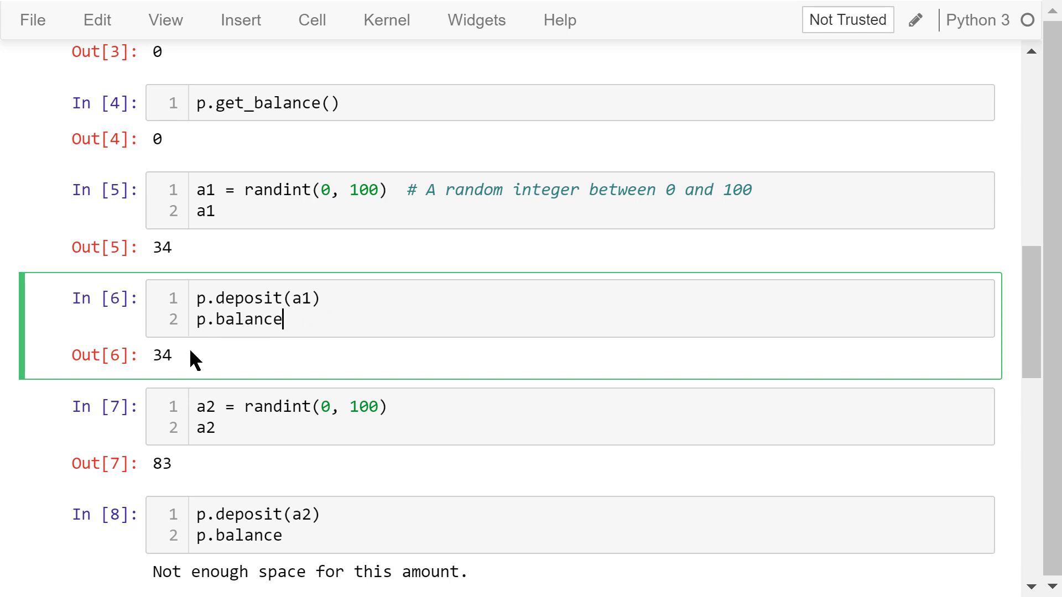
{"action": "key", "text": "Escape"}
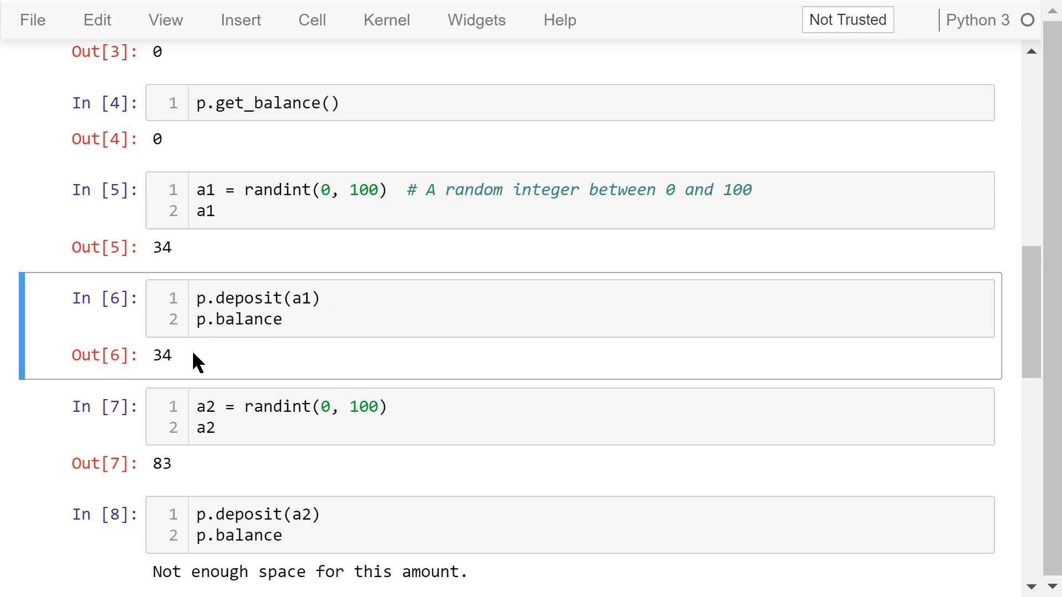
{"action": "mouse_move", "coordinate": [320, 381]}
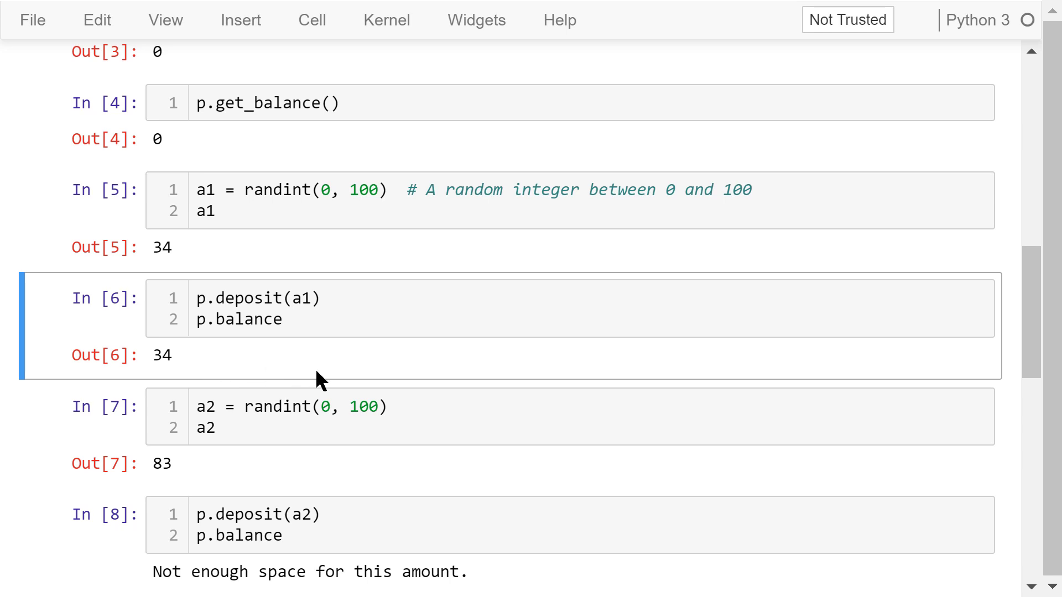
{"action": "left_click", "coordinate": [272, 422]}
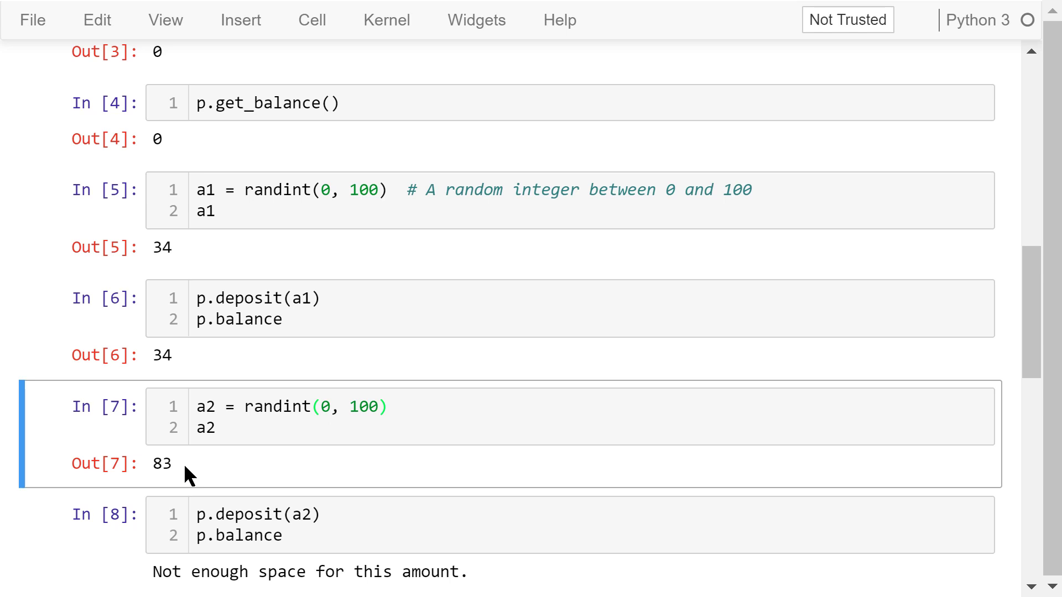
{"action": "scroll", "scroll_direction": "down", "scroll_amount": 3}
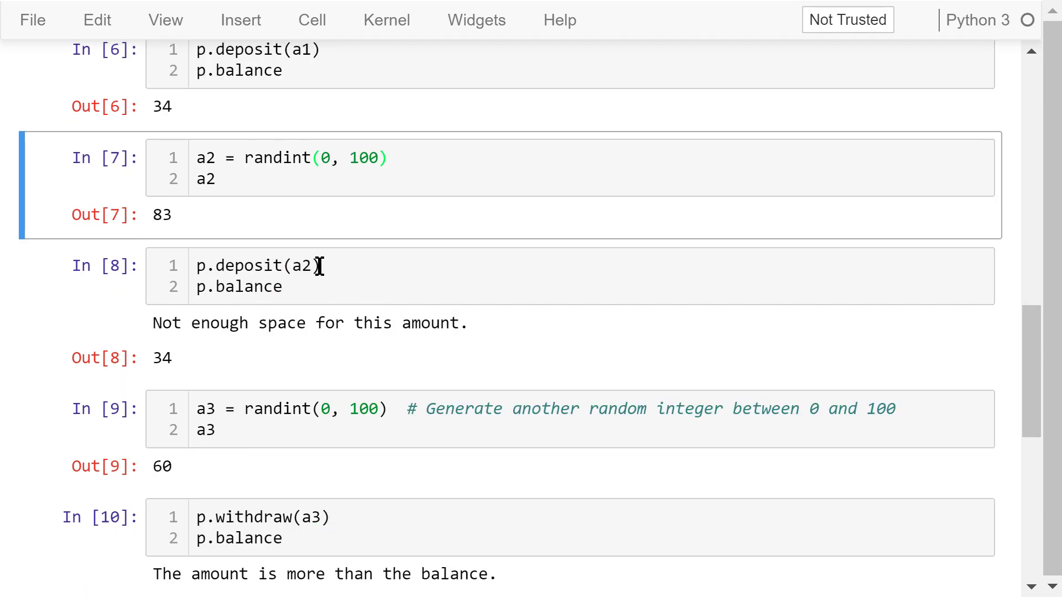
{"action": "left_click", "coordinate": [320, 266]}
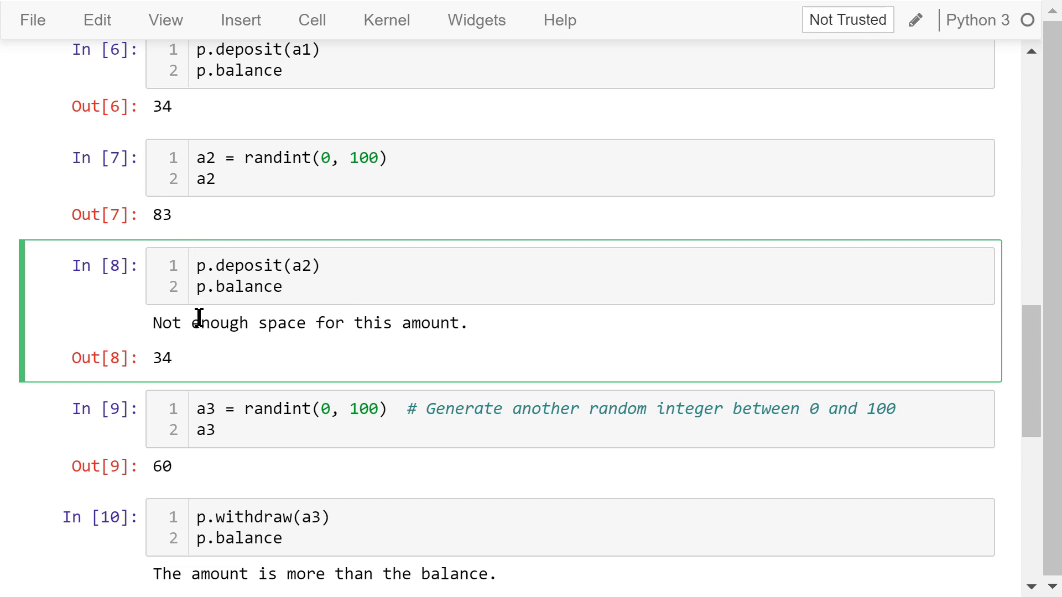
{"action": "mouse_move", "coordinate": [201, 361]}
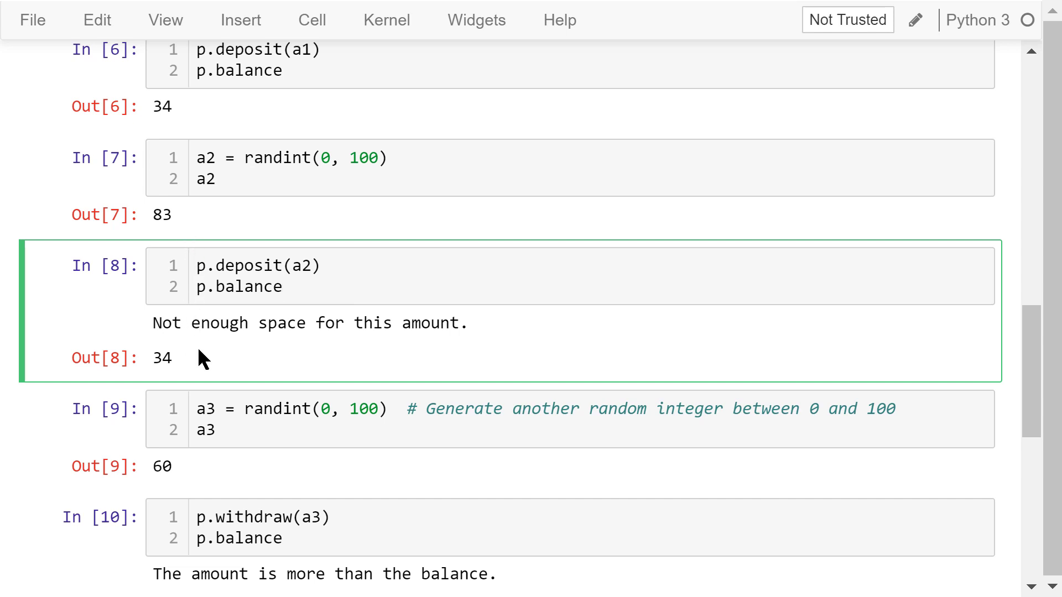
{"action": "left_click", "coordinate": [396, 409]}
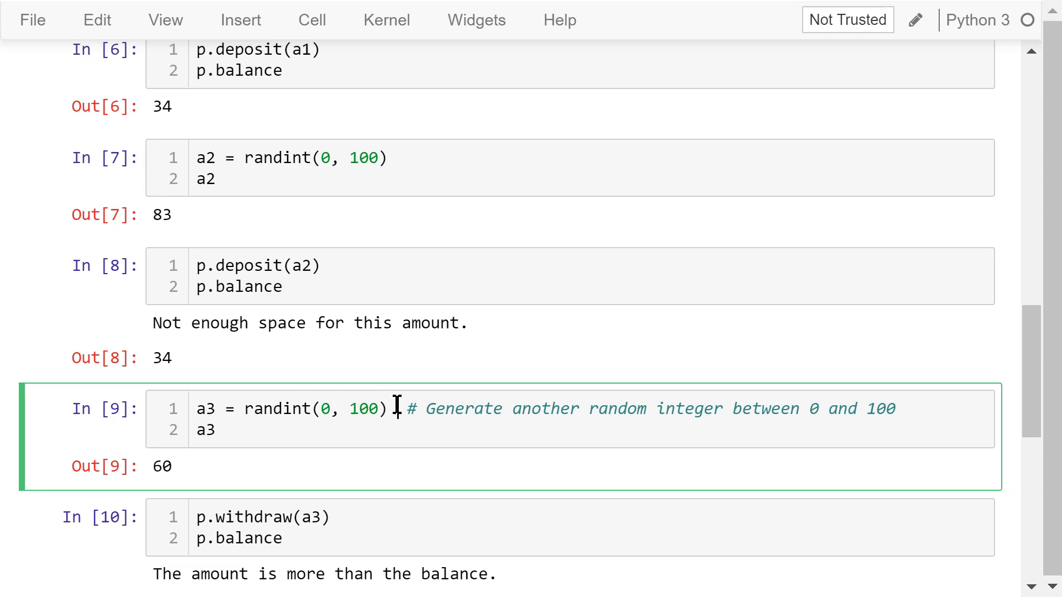
{"action": "scroll", "scroll_direction": "down", "scroll_amount": 3}
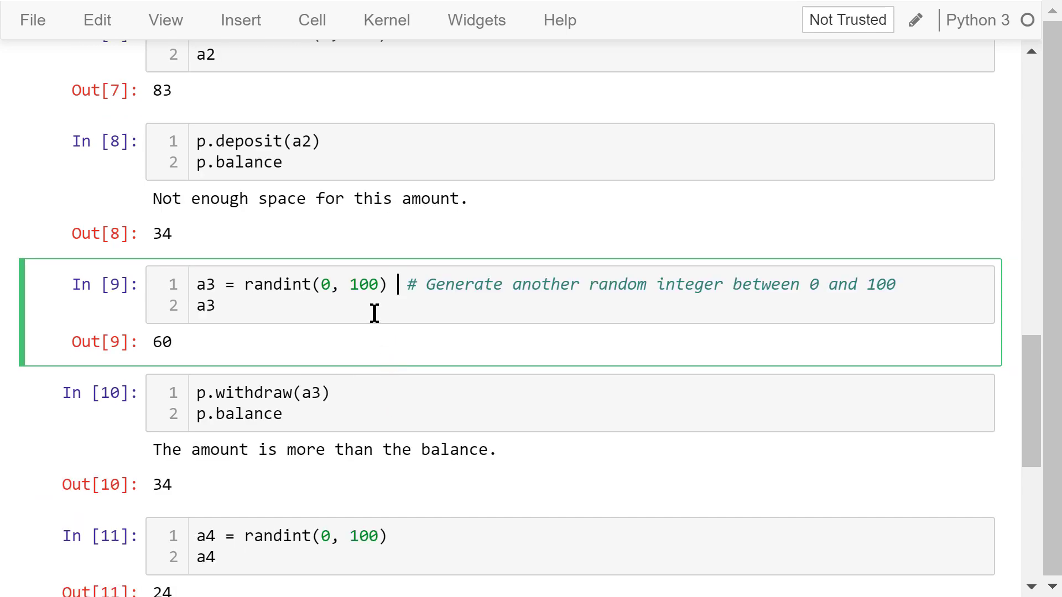
{"action": "left_click", "coordinate": [190, 345]}
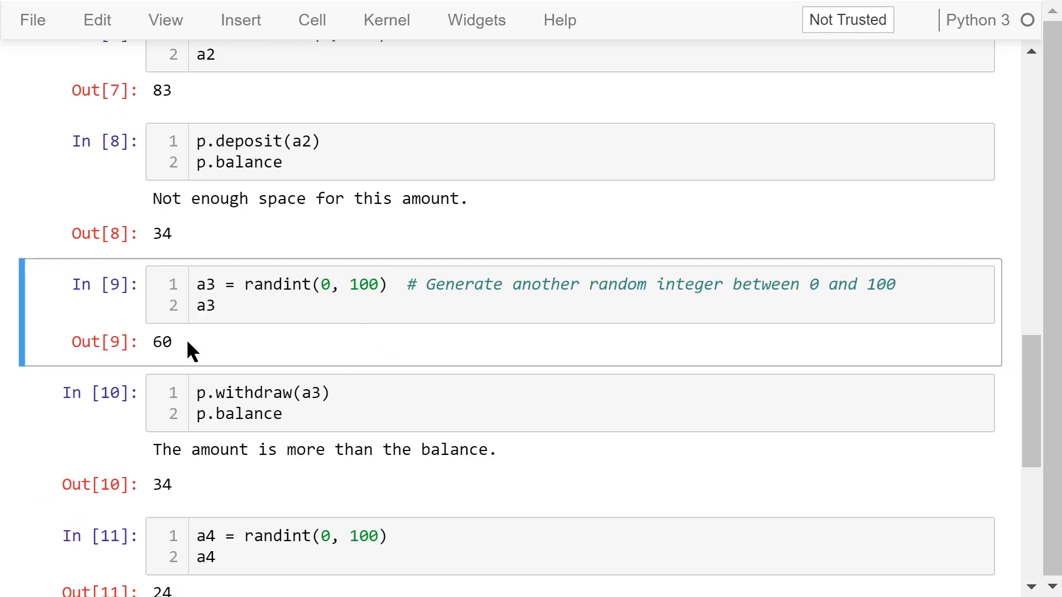
{"action": "mouse_move", "coordinate": [342, 381]}
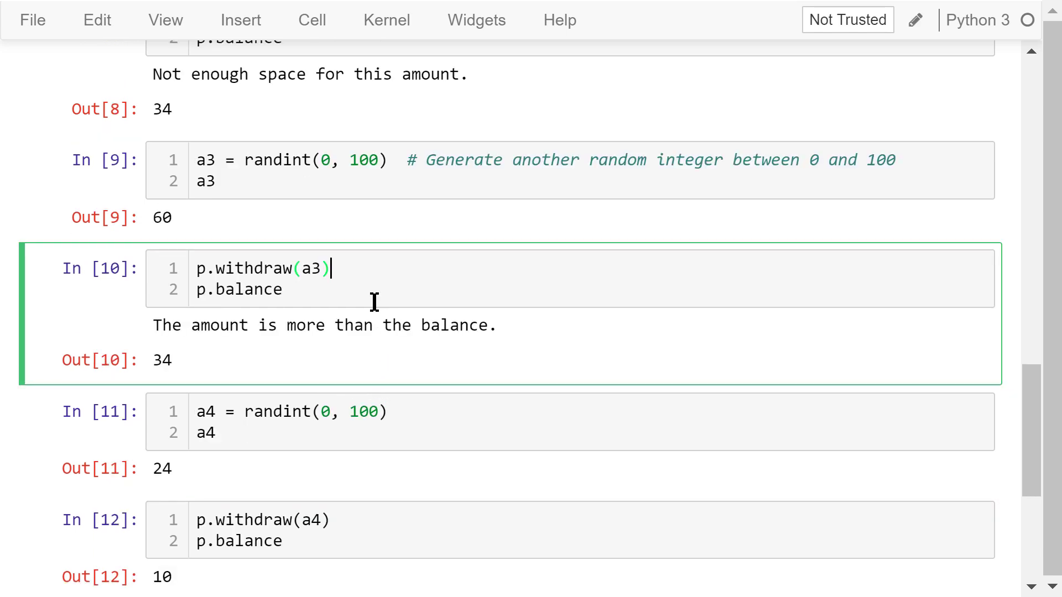
{"action": "mouse_move", "coordinate": [316, 299]}
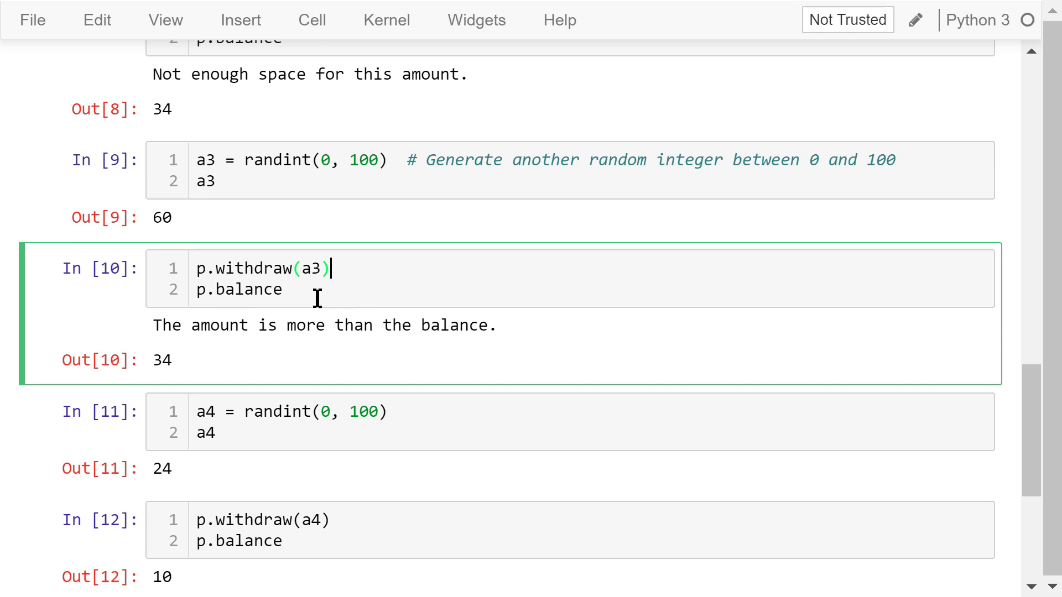
{"action": "mouse_move", "coordinate": [339, 358]}
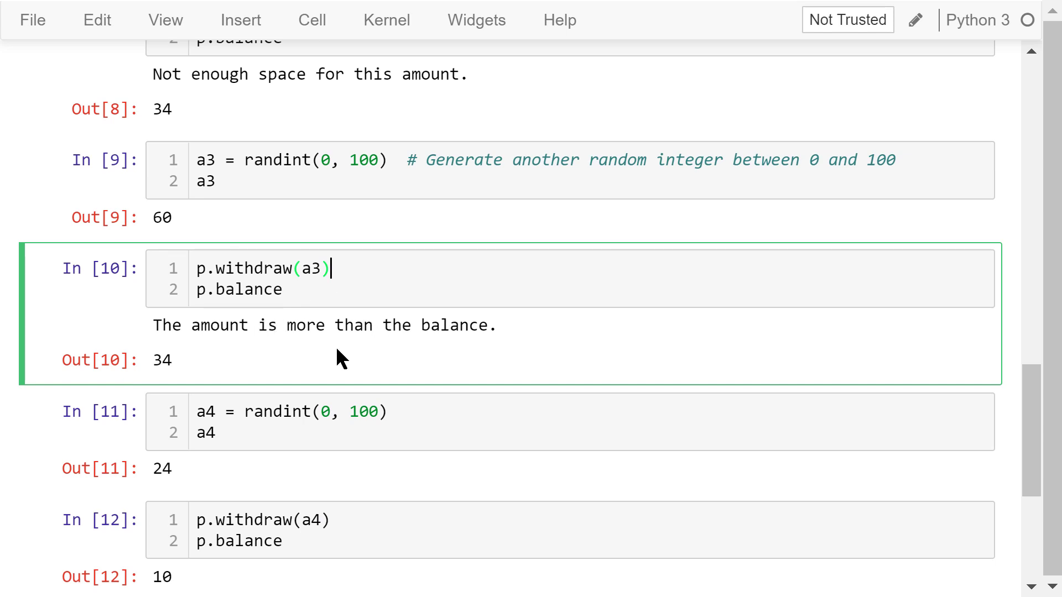
{"action": "mouse_move", "coordinate": [190, 381]}
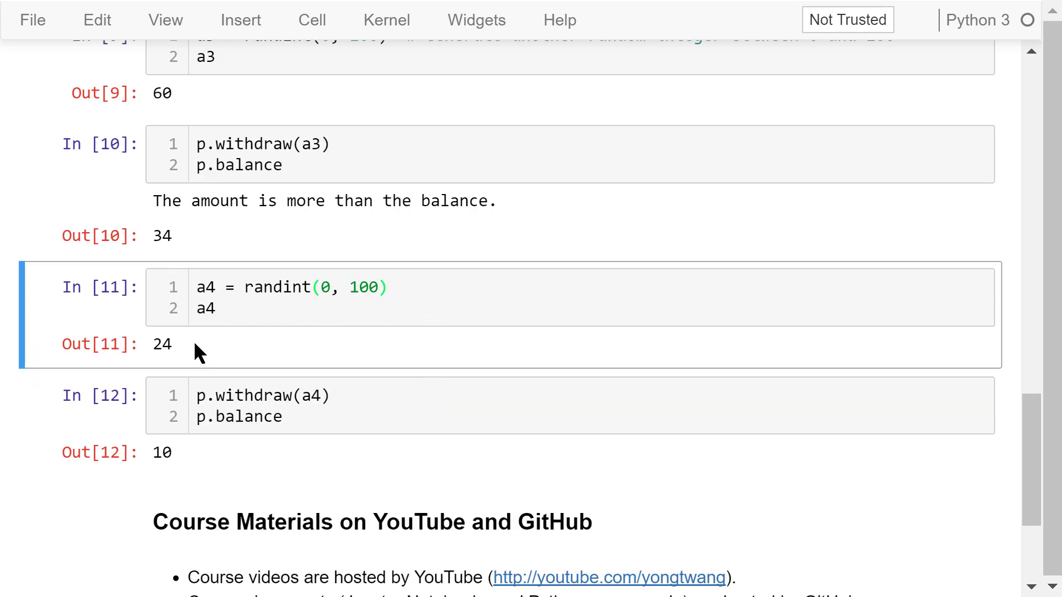
{"action": "left_click", "coordinate": [345, 396]}
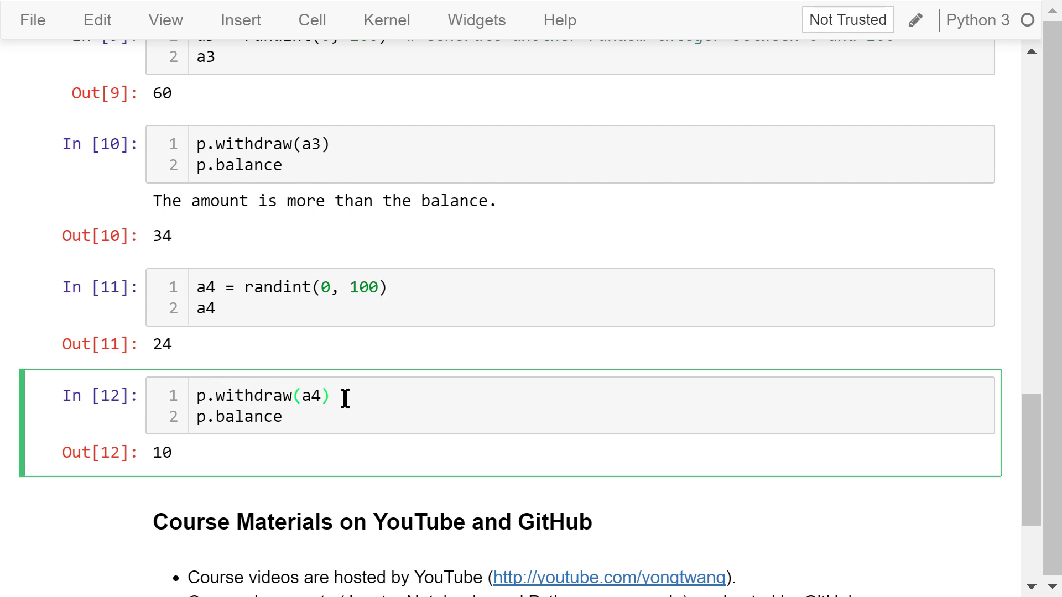
{"action": "left_click", "coordinate": [199, 476]}
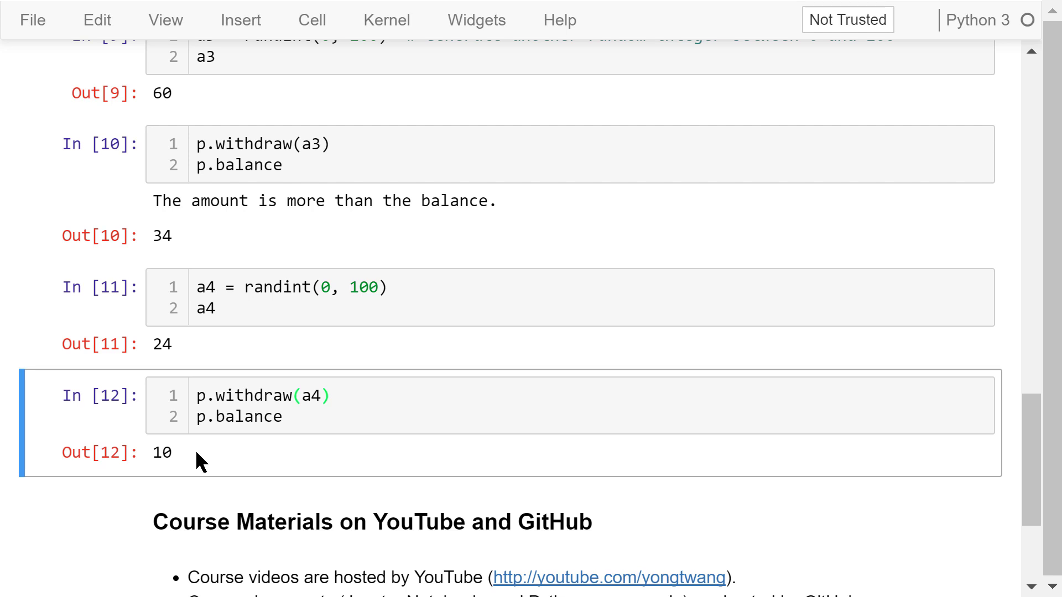
{"action": "mouse_move", "coordinate": [301, 455]}
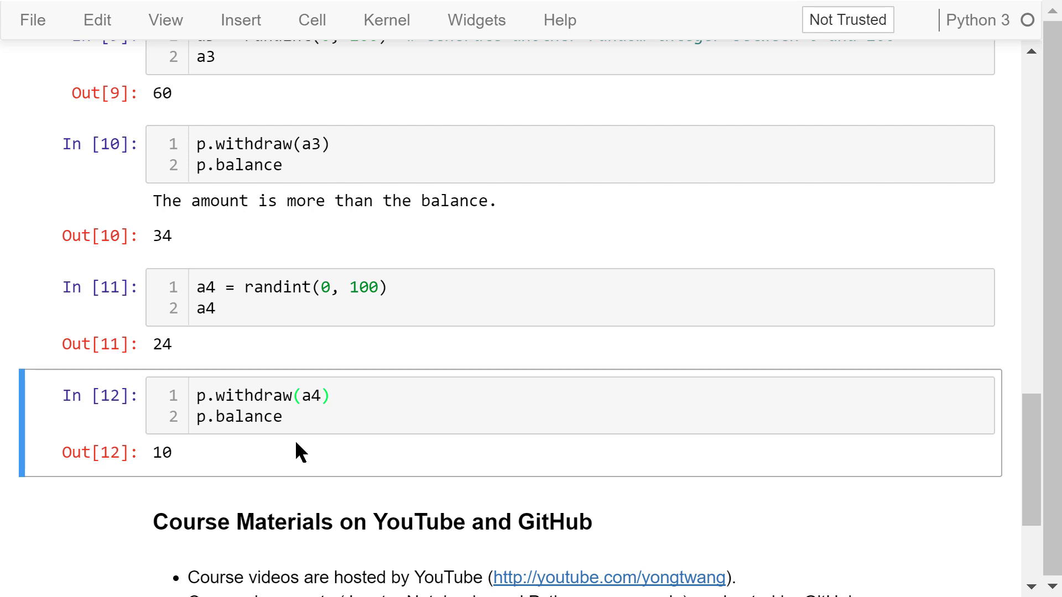
{"action": "scroll", "scroll_direction": "down", "scroll_amount": 3}
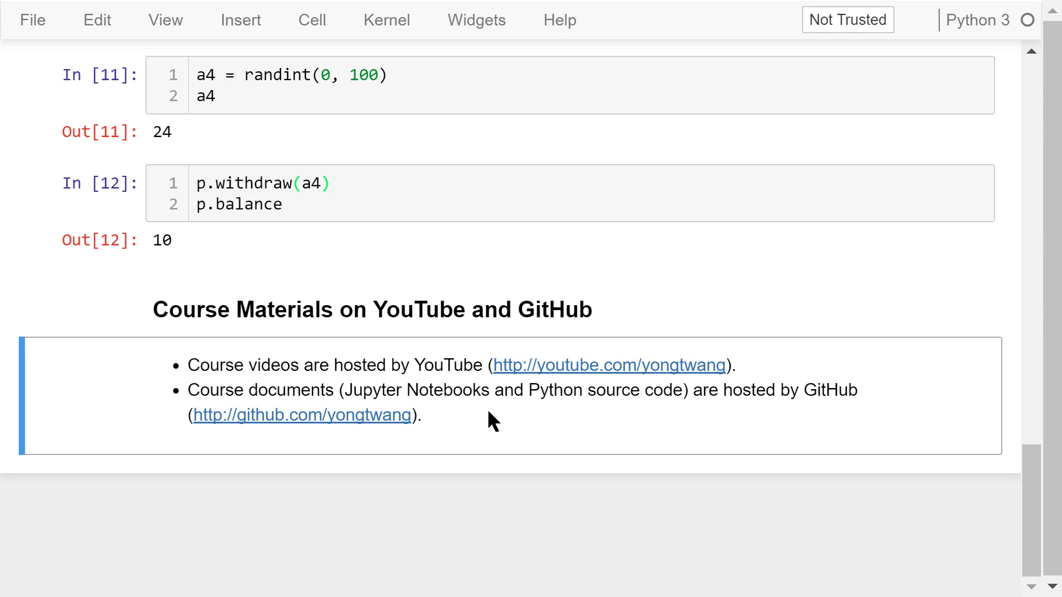
{"action": "mouse_move", "coordinate": [552, 424]}
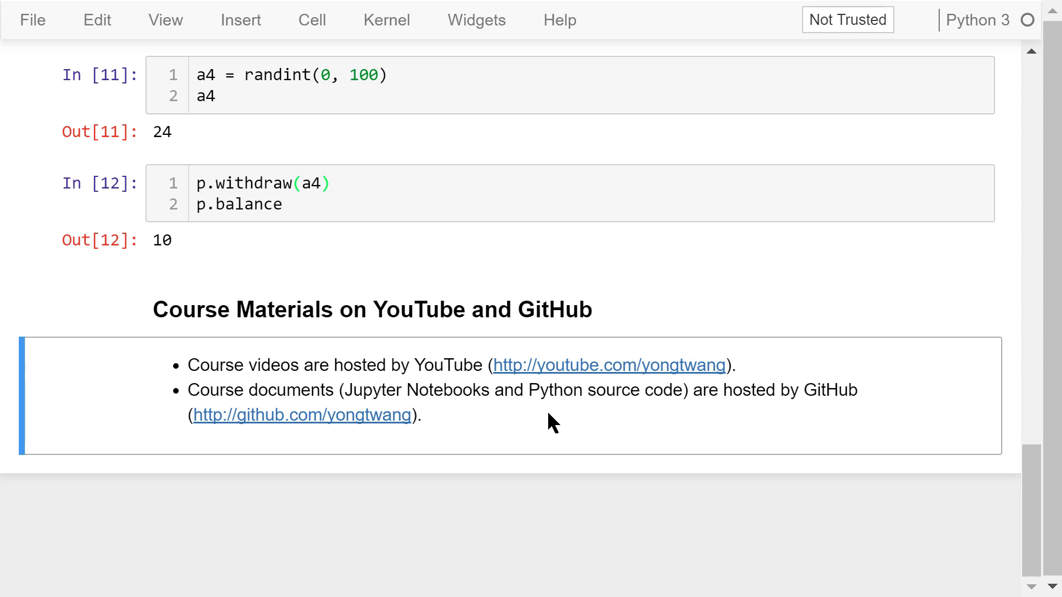
{"action": "mouse_move", "coordinate": [524, 504]}
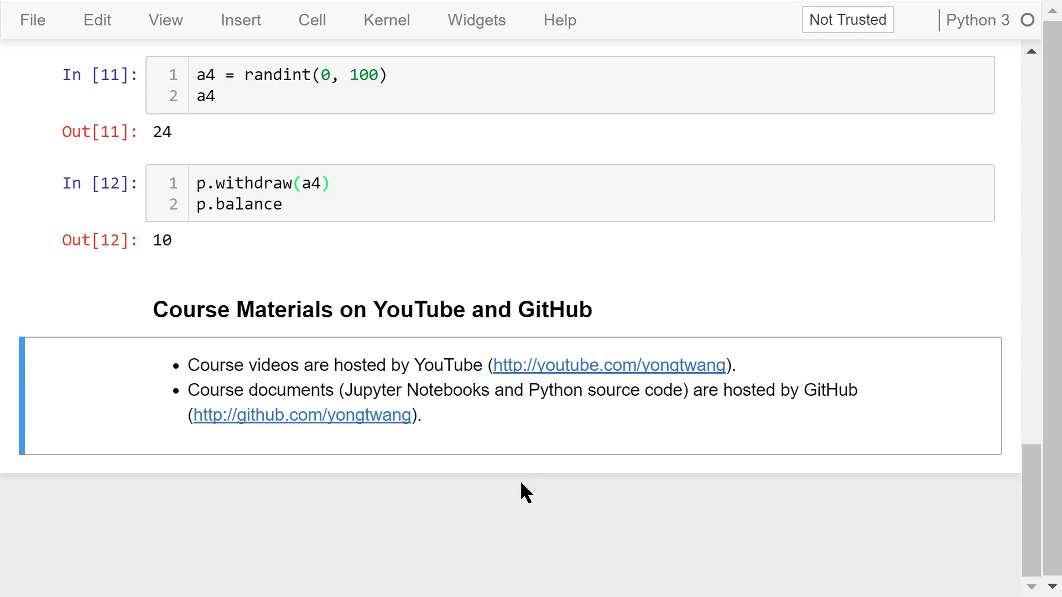